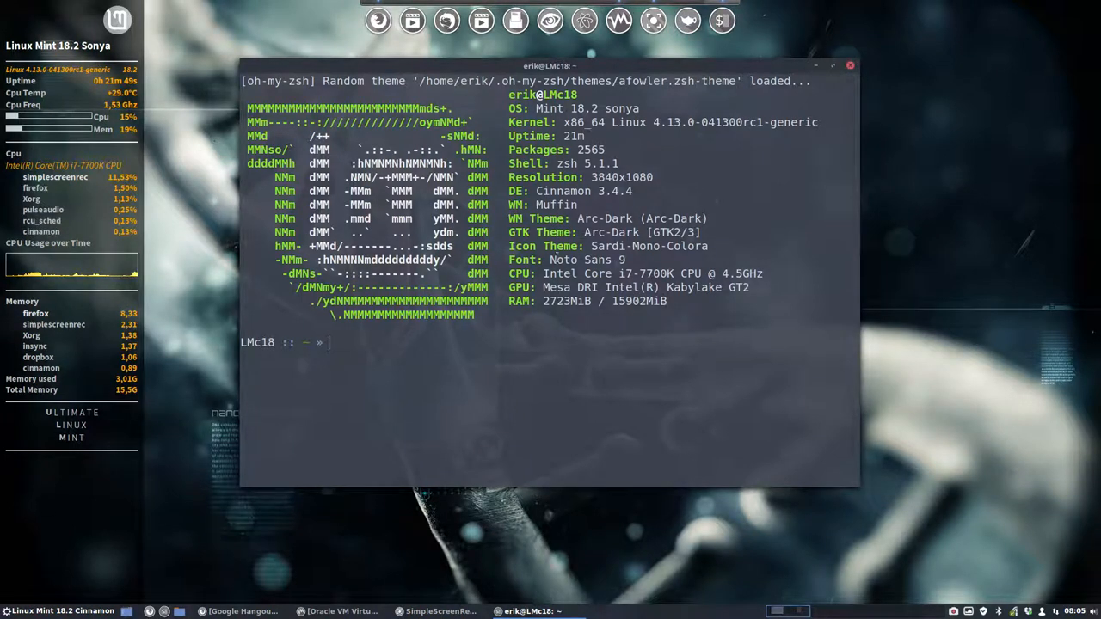
Leave the system-info terminal and bring the VirtualBox manager window to the front.
{"action": "double_click", "coordinate": [674, 122]}
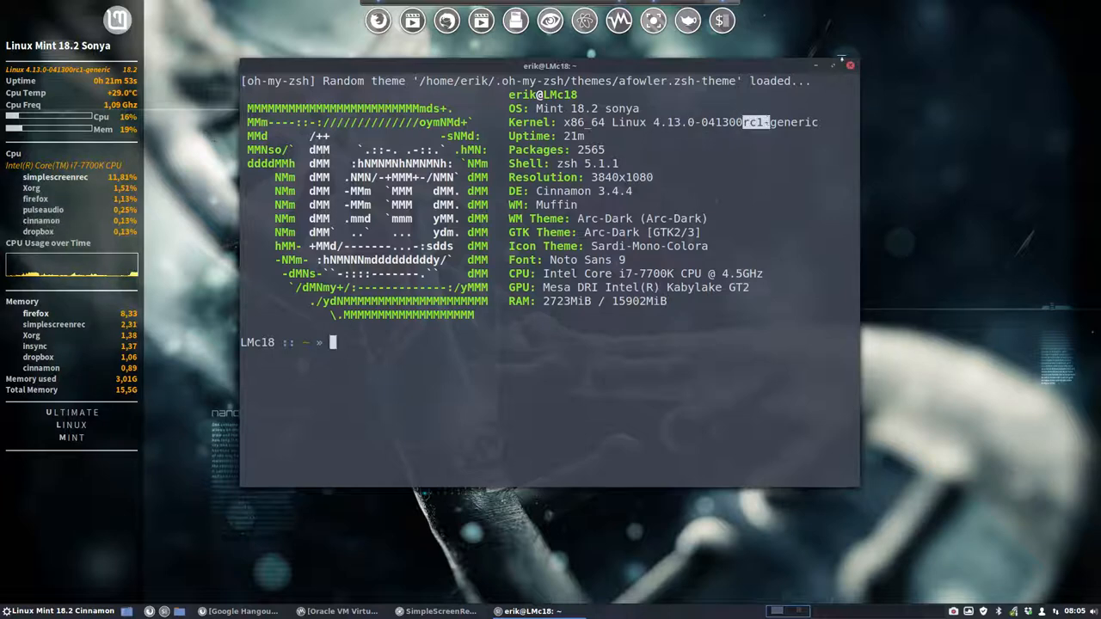
{"action": "left_click", "coordinate": [848, 66]}
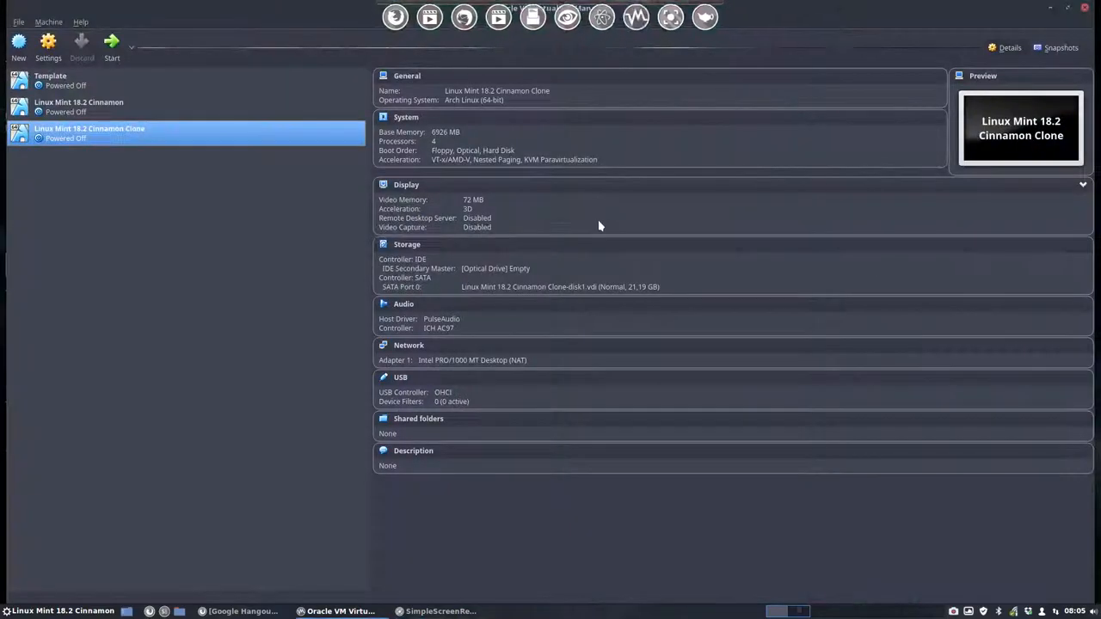
Attach the linuxmint-18.2-cinnamon-64bit ISO to the Cinnamon VM's optical drive and start it.
{"action": "left_click", "coordinate": [90, 106]}
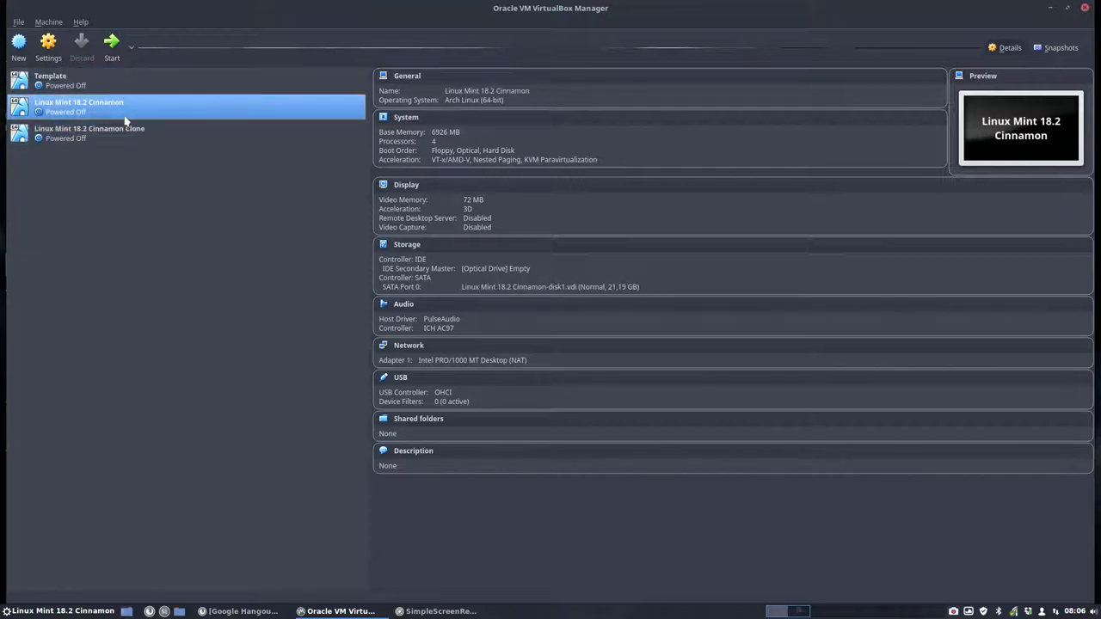
{"action": "left_click", "coordinate": [495, 269]}
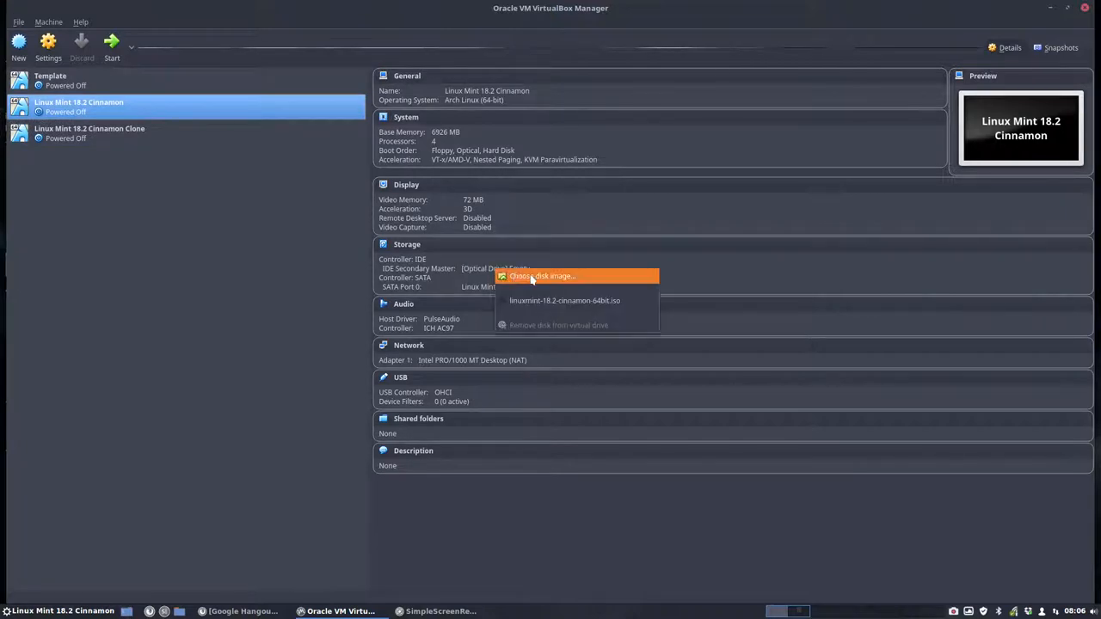
{"action": "left_click", "coordinate": [565, 299]}
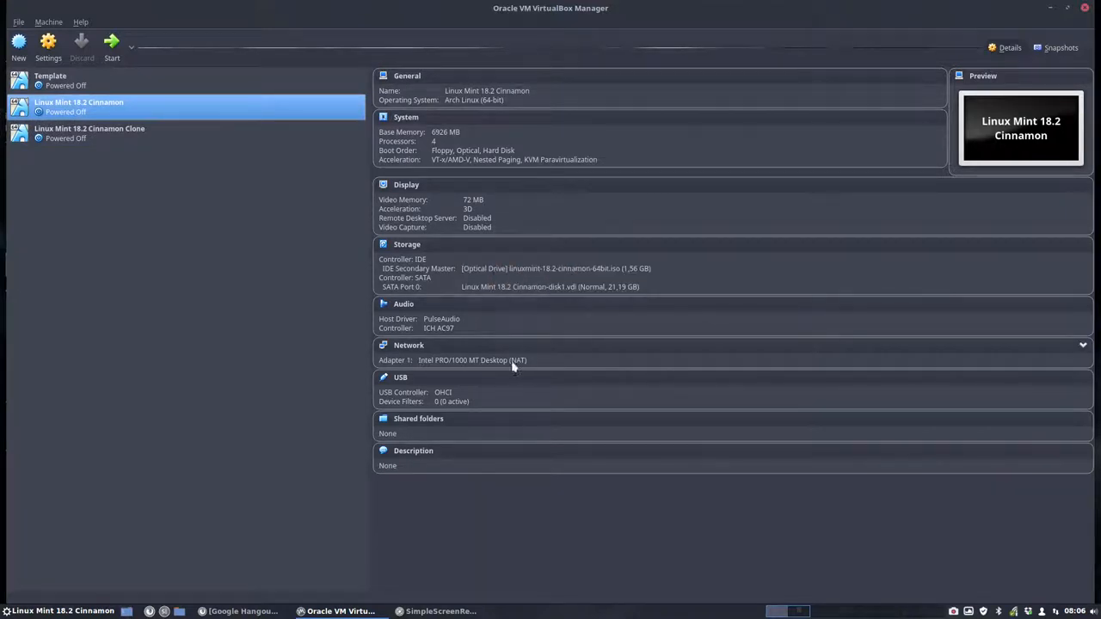
{"action": "left_click", "coordinate": [111, 48]}
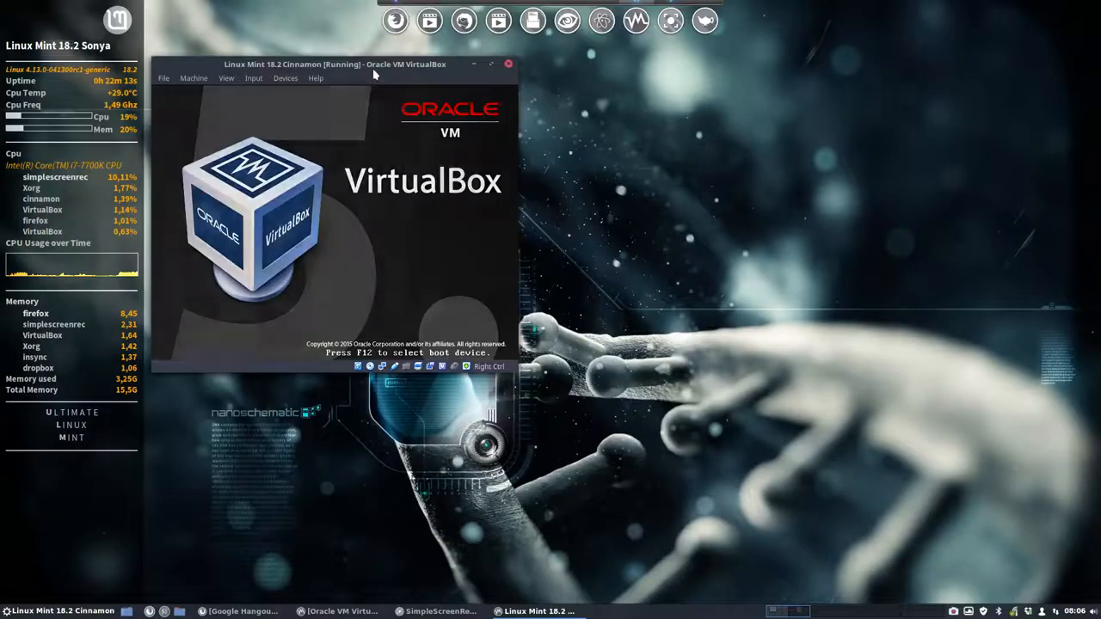
Maximize the running VM window while the Linux Mint live session boots.
{"action": "left_click", "coordinate": [492, 64]}
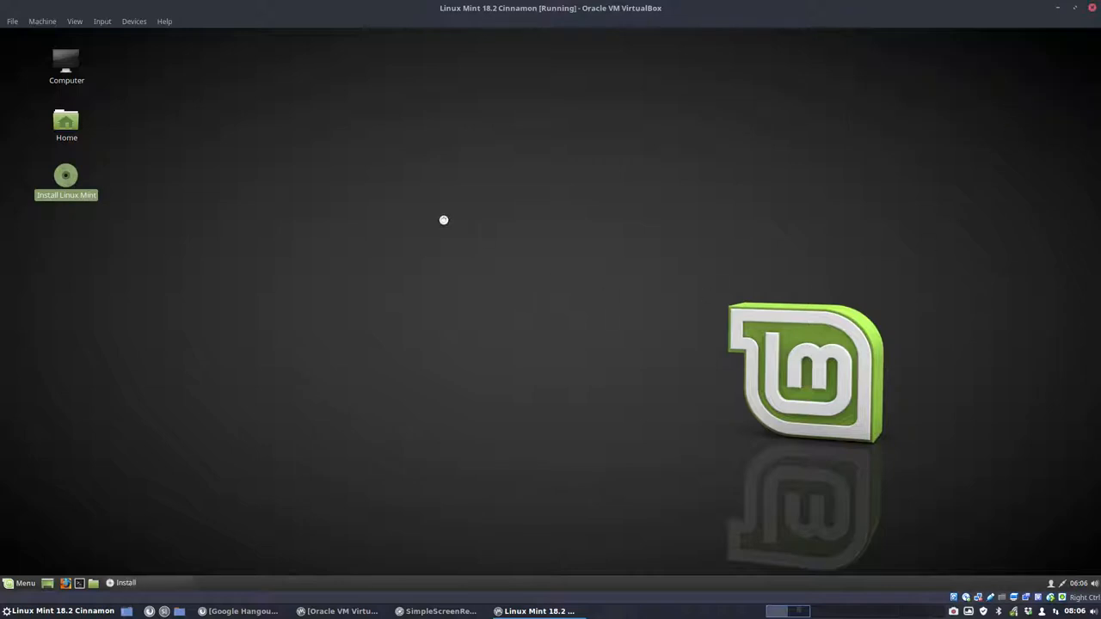
Launch Install Linux Mint in English and enable third-party drivers and media software.
{"action": "double_click", "coordinate": [66, 175]}
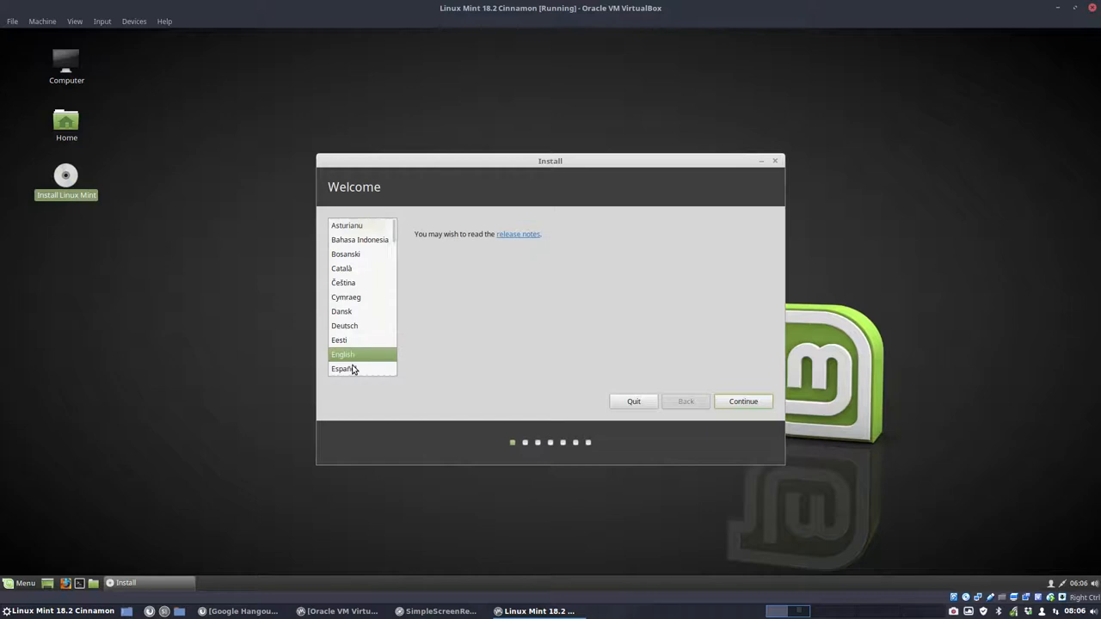
{"action": "left_click", "coordinate": [743, 401]}
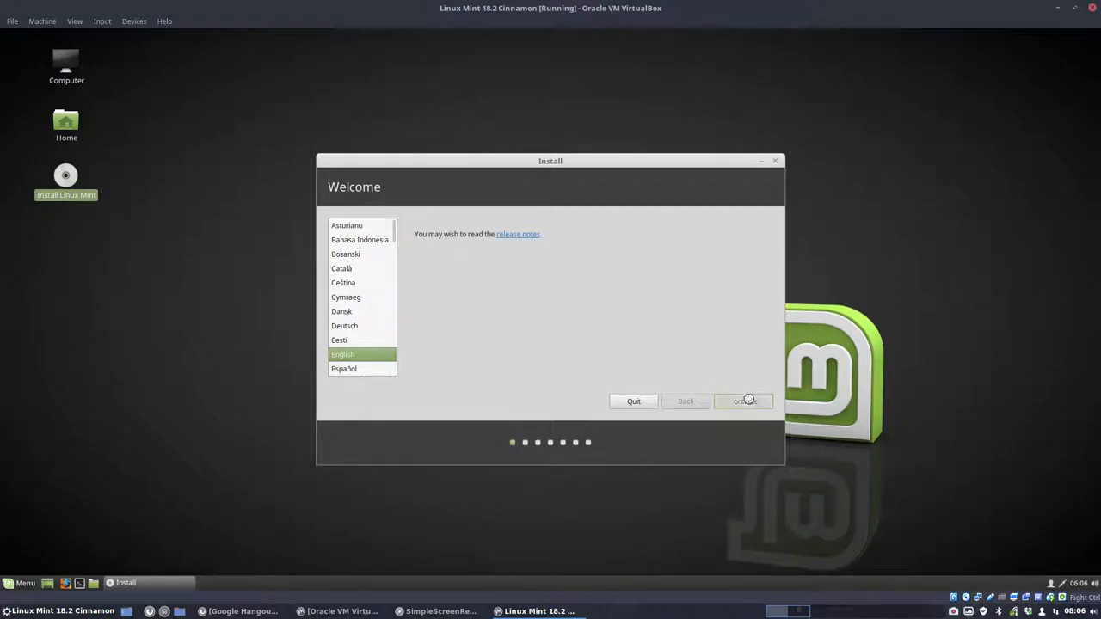
{"action": "left_click", "coordinate": [743, 401]}
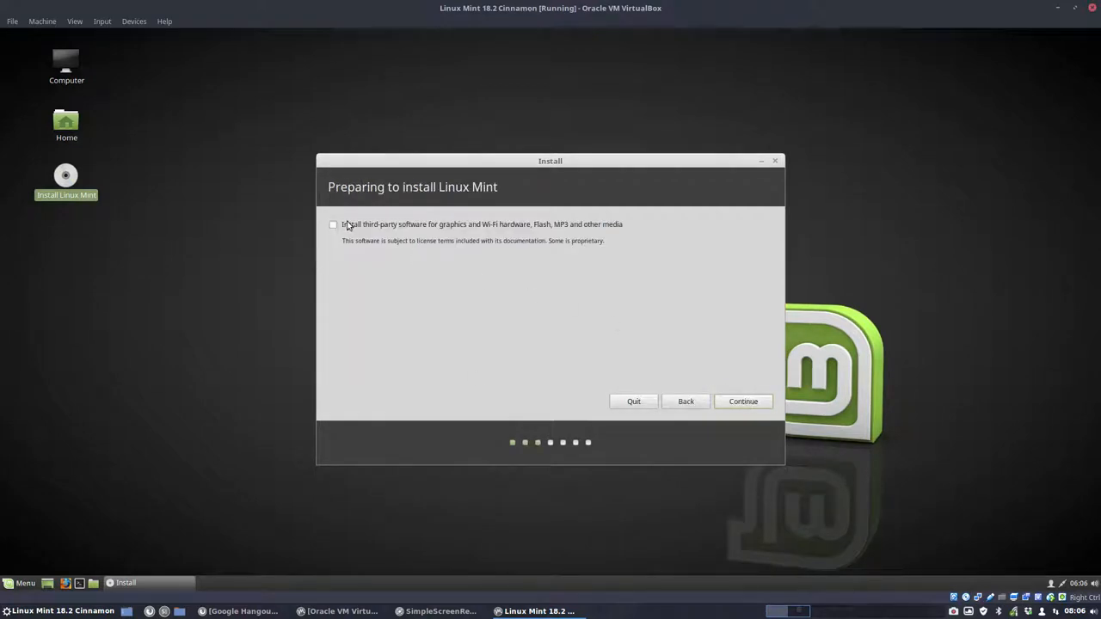
{"action": "mouse_move", "coordinate": [533, 227]}
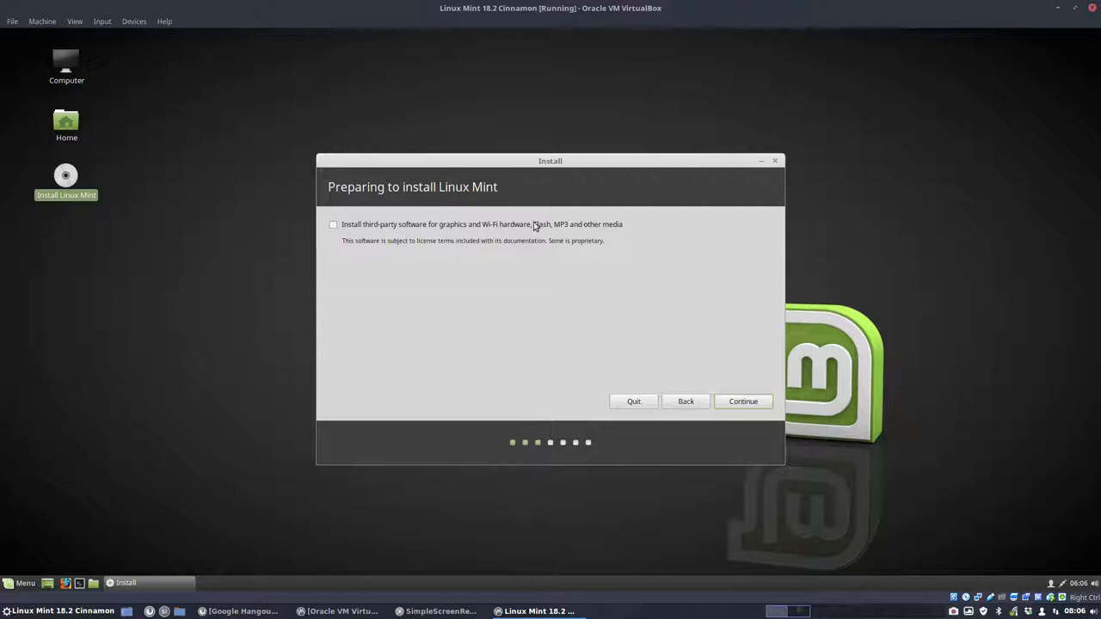
{"action": "mouse_move", "coordinate": [574, 230]}
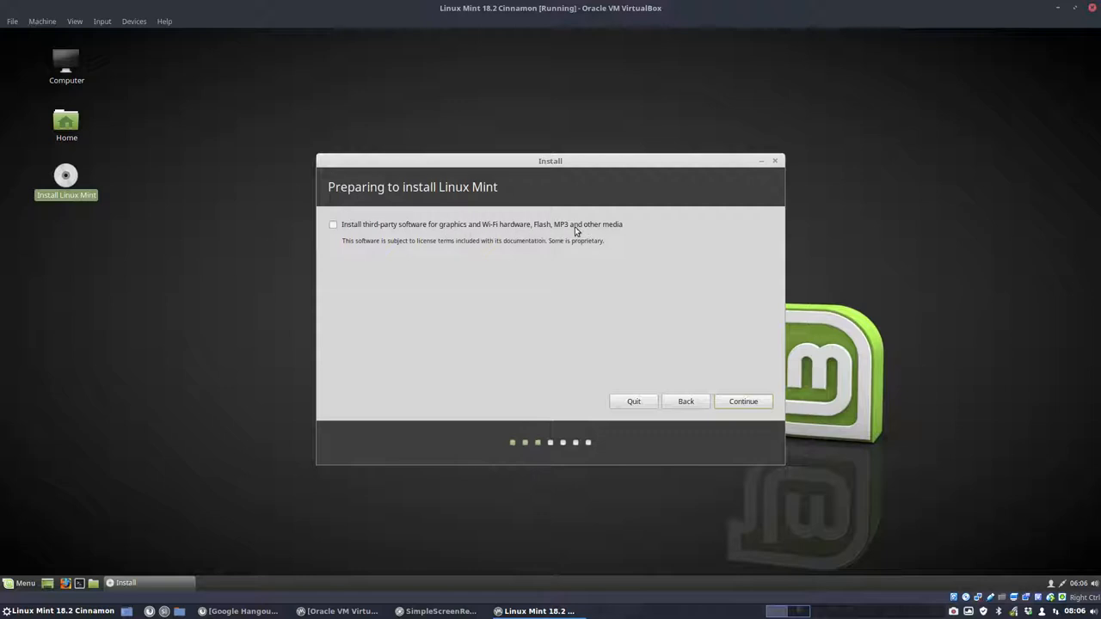
{"action": "mouse_move", "coordinate": [375, 234]}
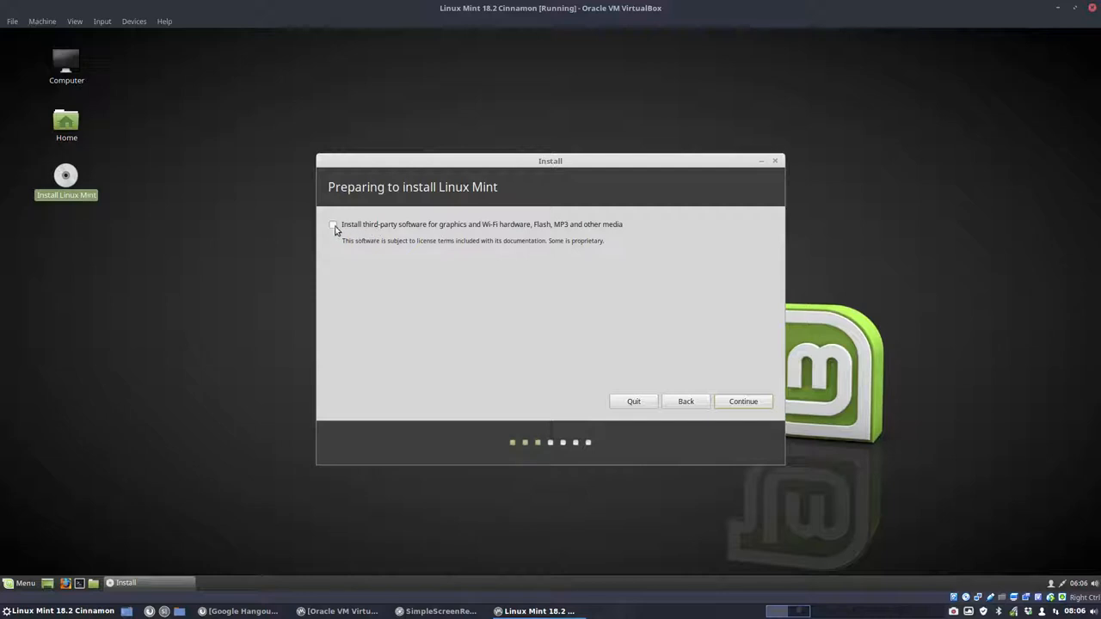
{"action": "left_click", "coordinate": [333, 224]}
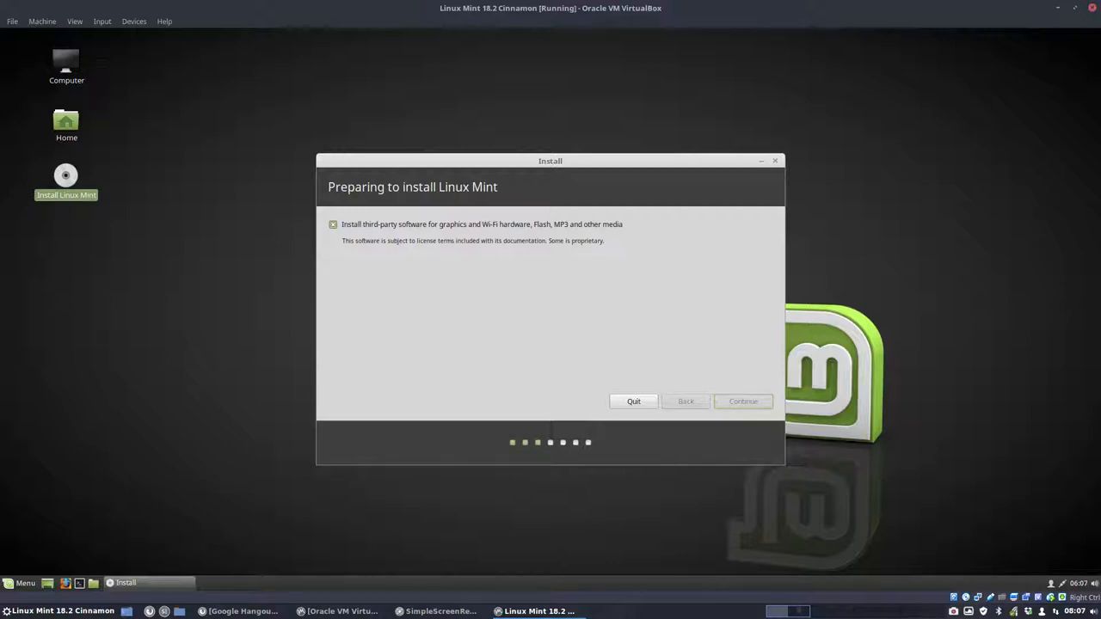
Choose 'Erase disk and install Linux Mint' and confirm writing the changes to disk.
{"action": "left_click", "coordinate": [741, 401]}
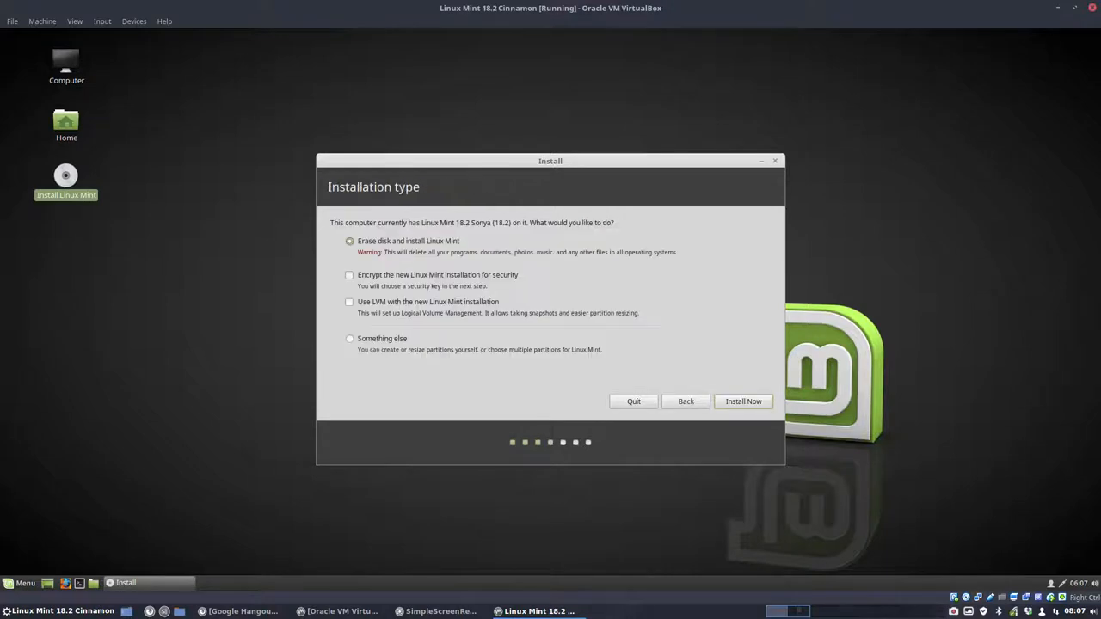
{"action": "mouse_move", "coordinate": [554, 248]}
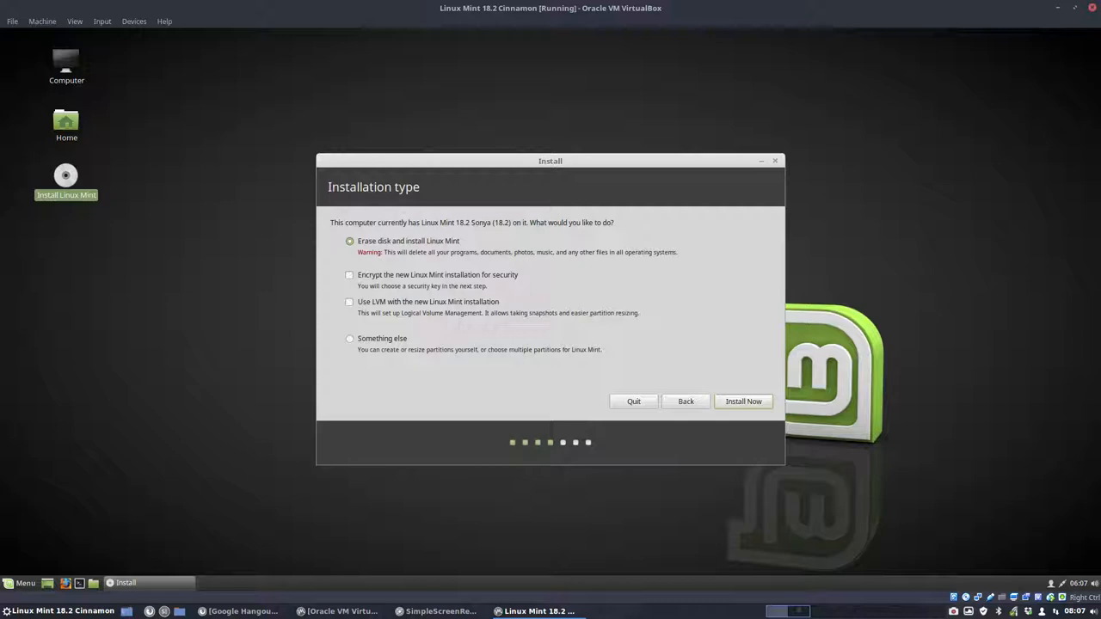
{"action": "mouse_move", "coordinate": [535, 306]}
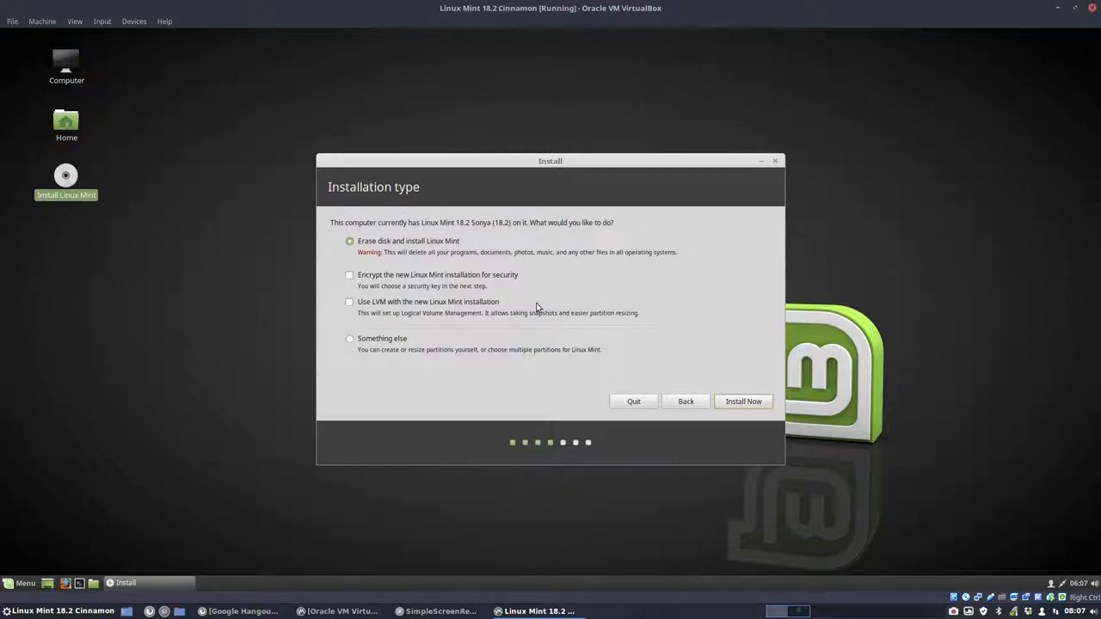
{"action": "mouse_move", "coordinate": [424, 352]}
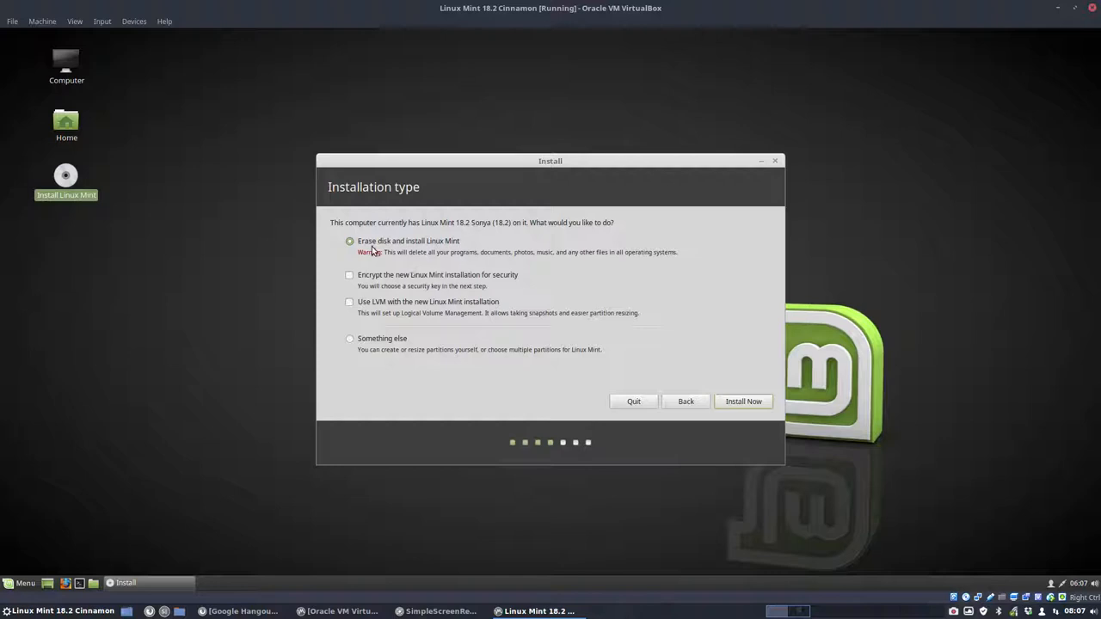
{"action": "mouse_move", "coordinate": [467, 251]}
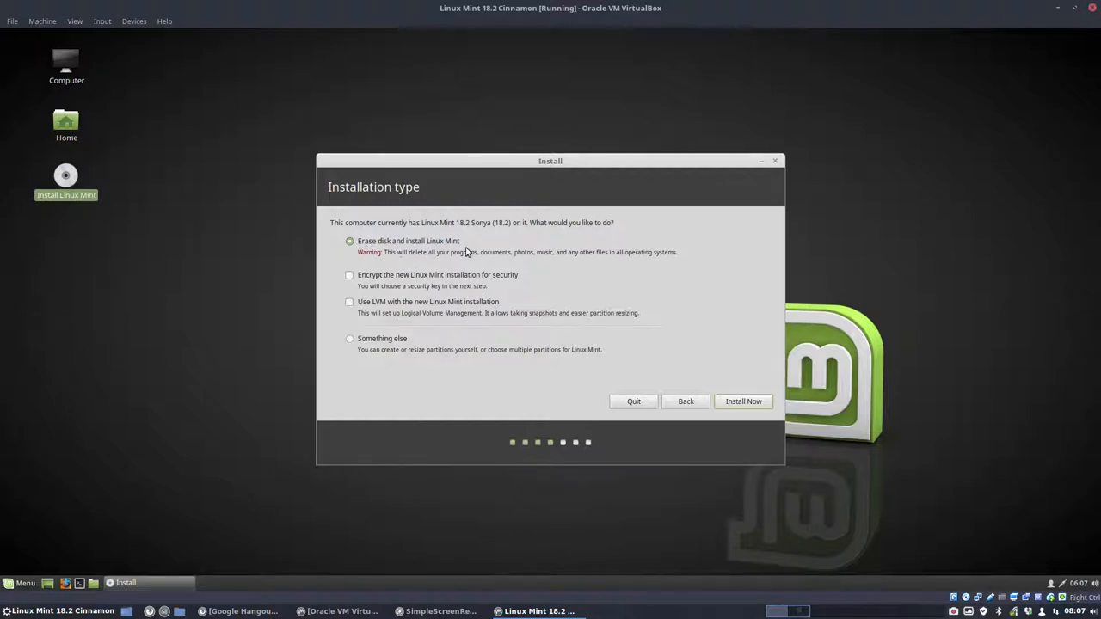
{"action": "left_click", "coordinate": [743, 401]}
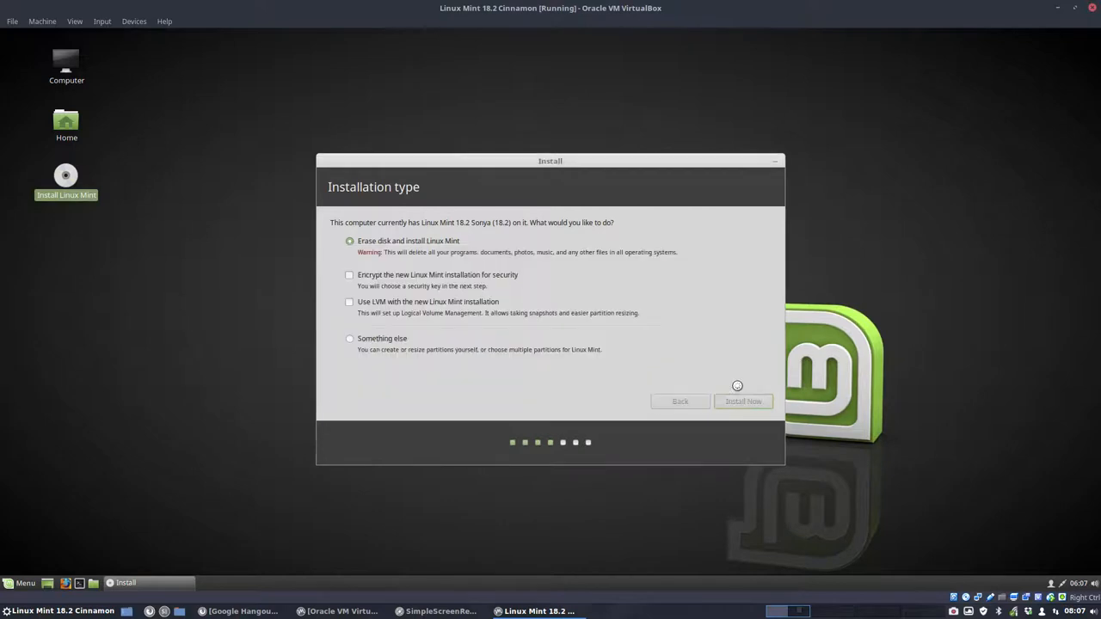
{"action": "left_click", "coordinate": [743, 400]}
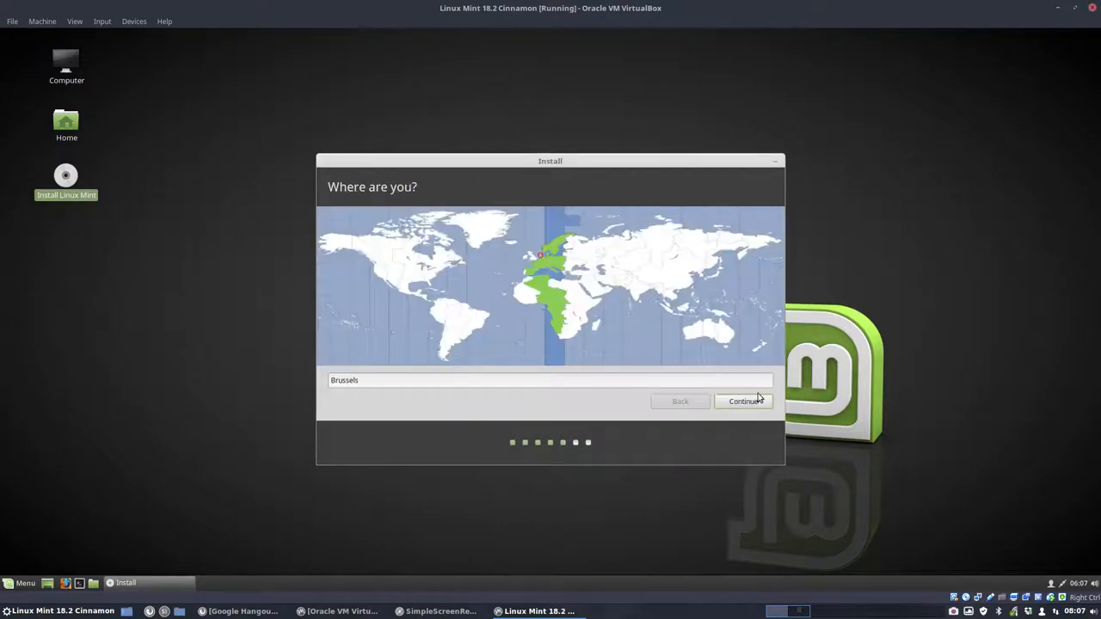
Accept Brussels and the Belgian keyboard, create user 'erik' with a password, and continue.
{"action": "left_click", "coordinate": [743, 401]}
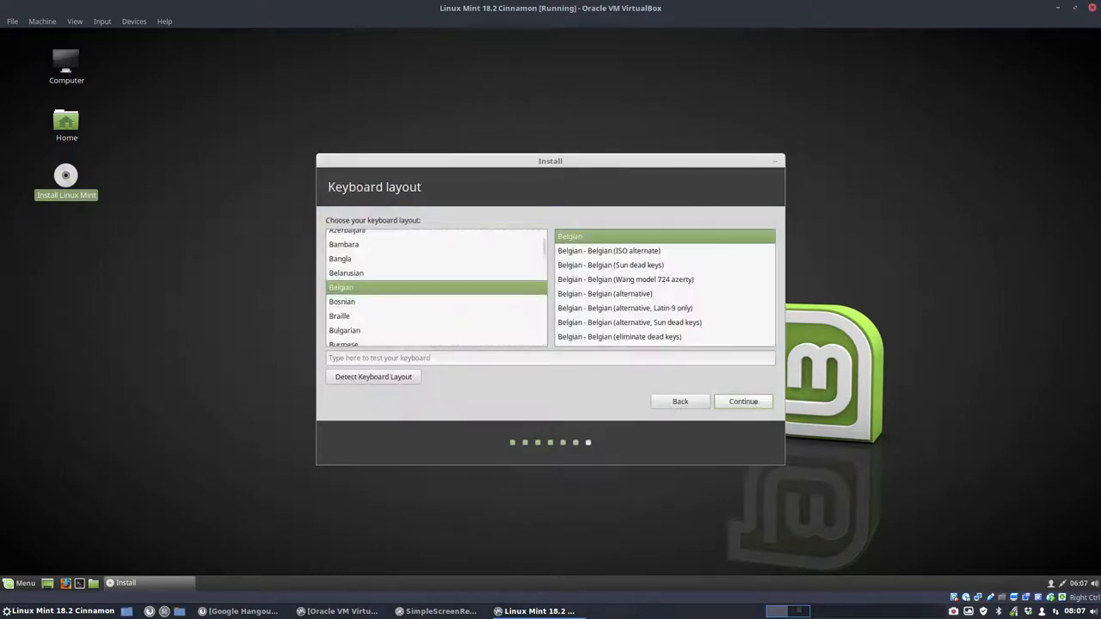
{"action": "left_click", "coordinate": [743, 402]}
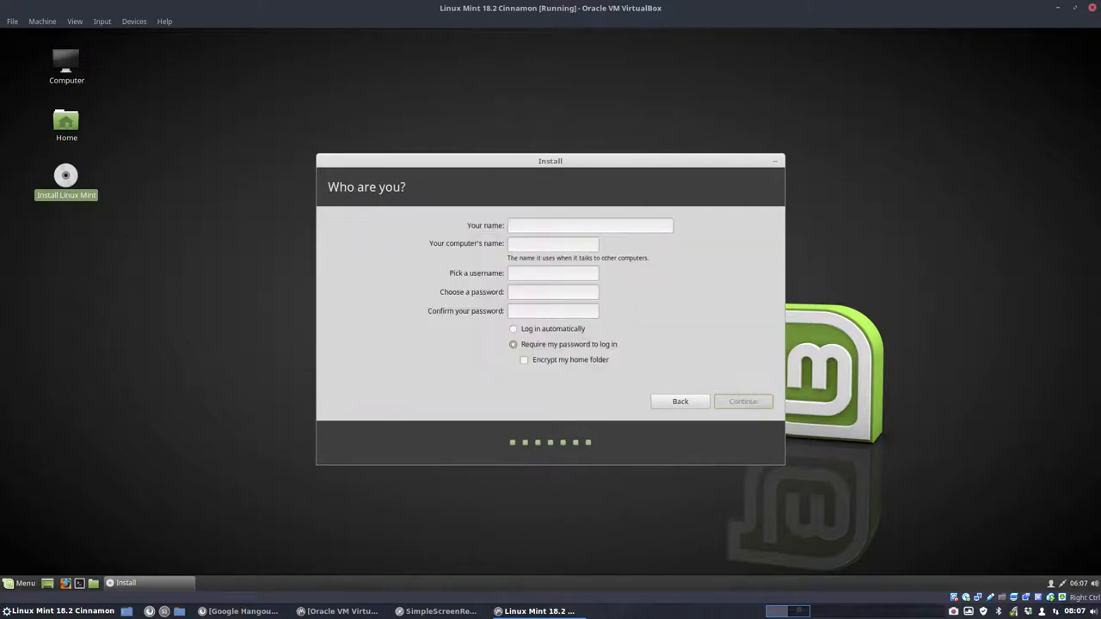
{"action": "type", "text": "erik"}
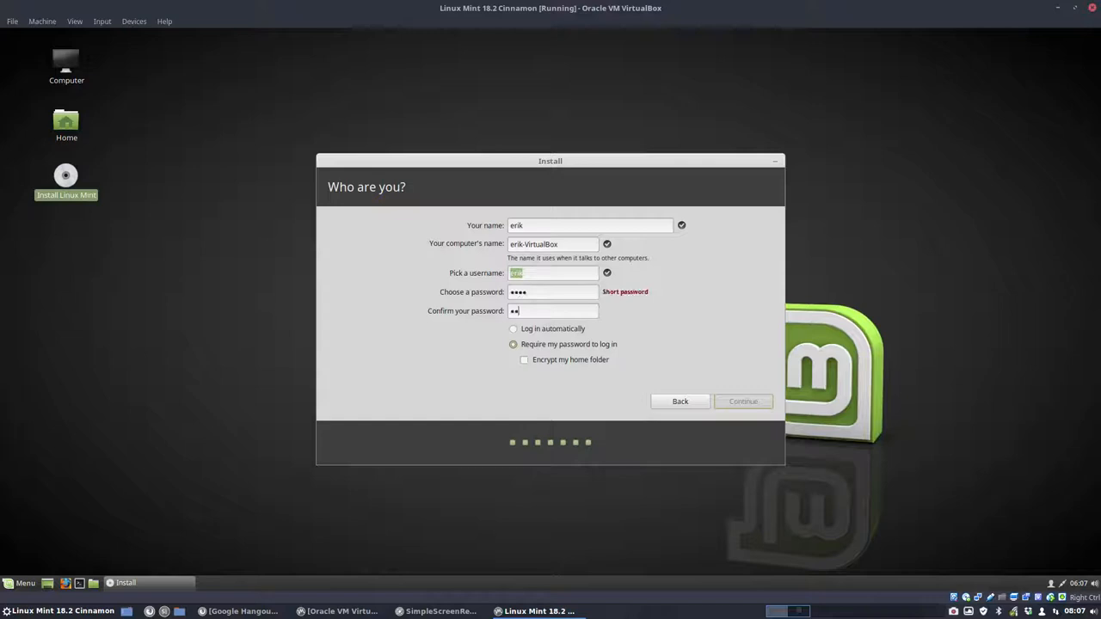
{"action": "type", "text": "••"}
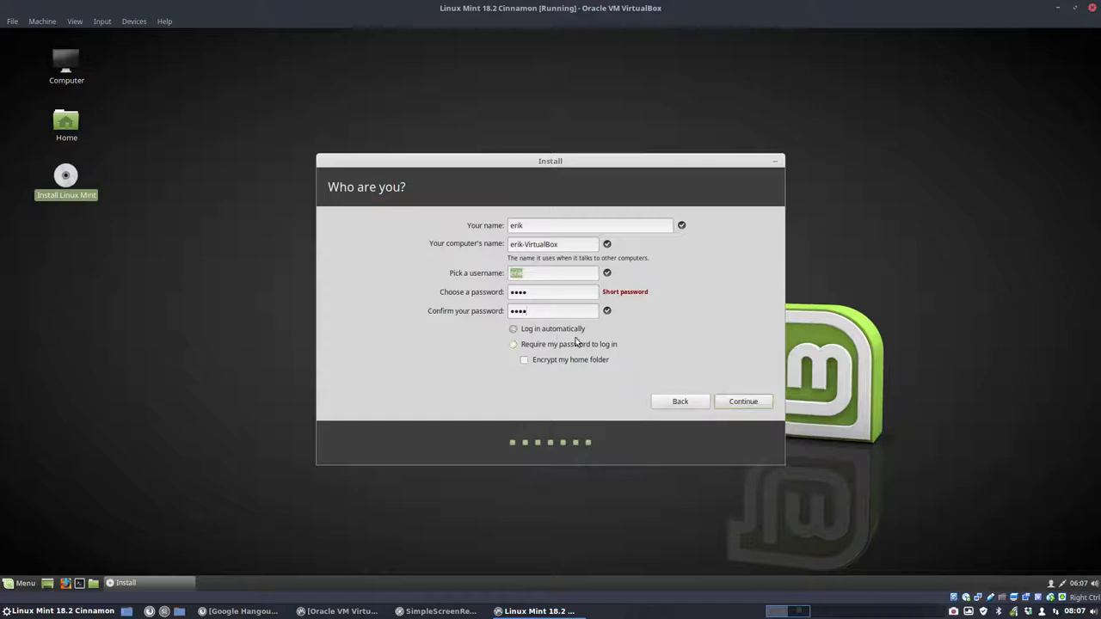
{"action": "left_click", "coordinate": [743, 401]}
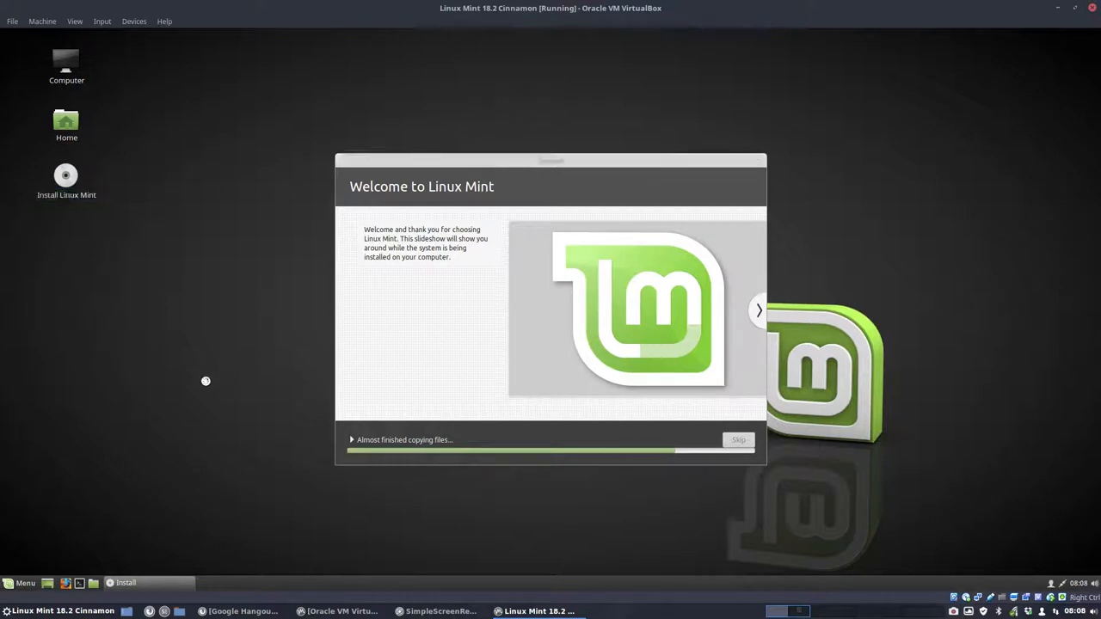
Browse the live session's applications menu while the installation copies files.
{"action": "left_click", "coordinate": [21, 582]}
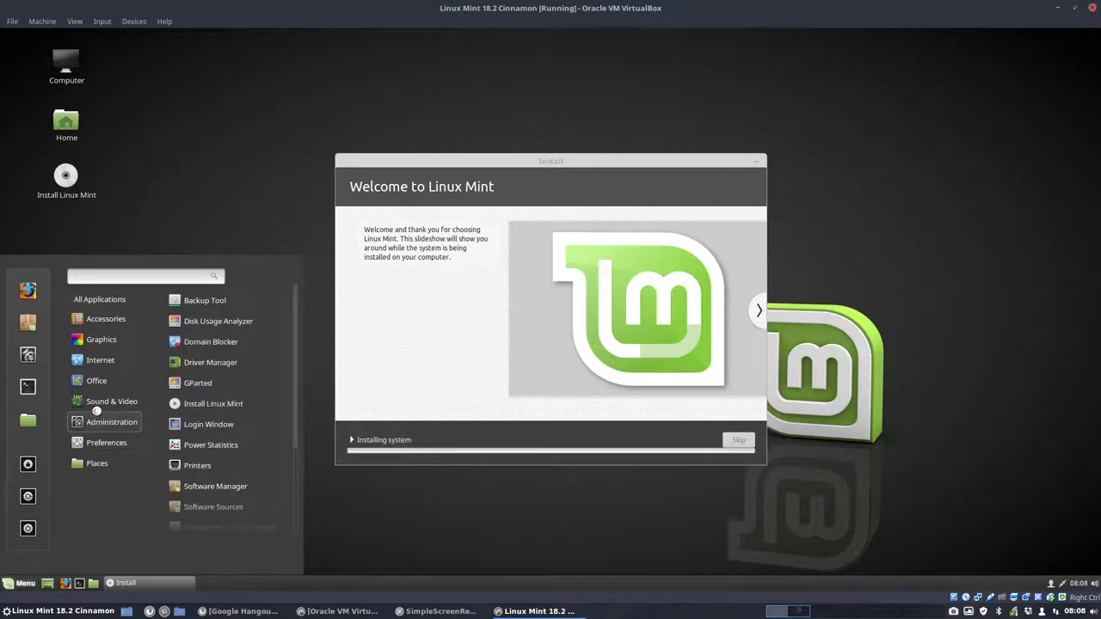
{"action": "left_click", "coordinate": [100, 300]}
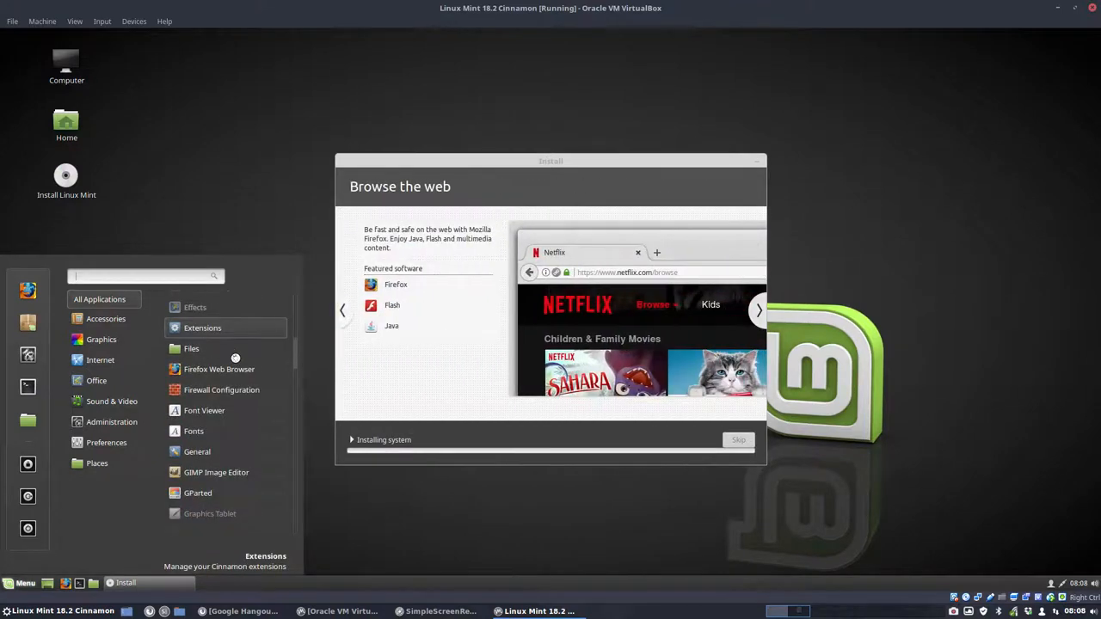
{"action": "scroll", "scroll_direction": "down", "scroll_amount": 3}
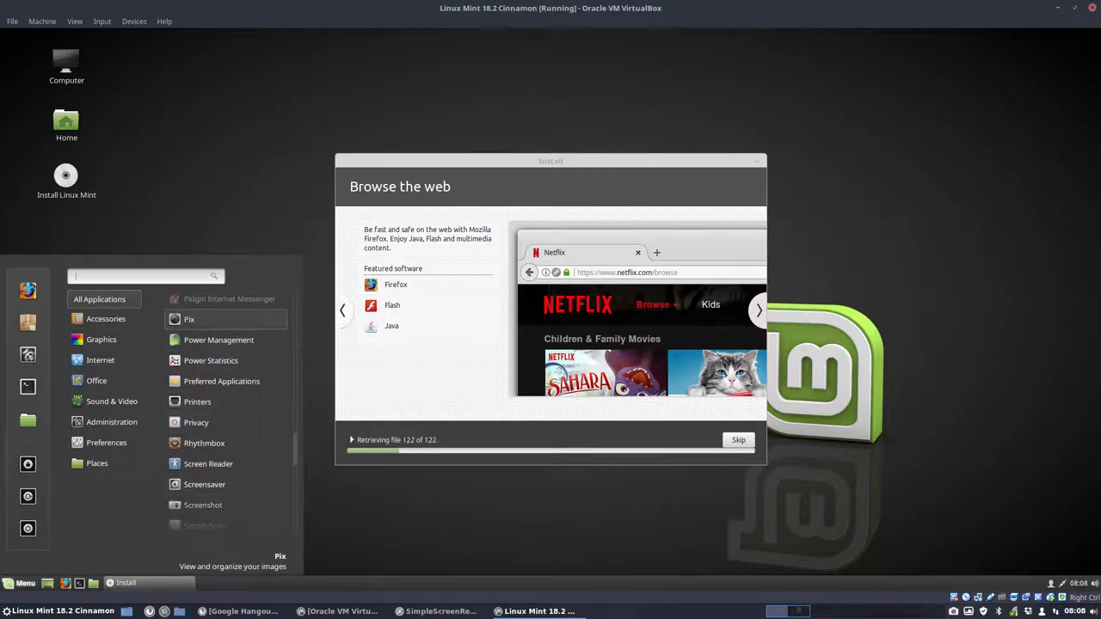
{"action": "mouse_move", "coordinate": [208, 465]}
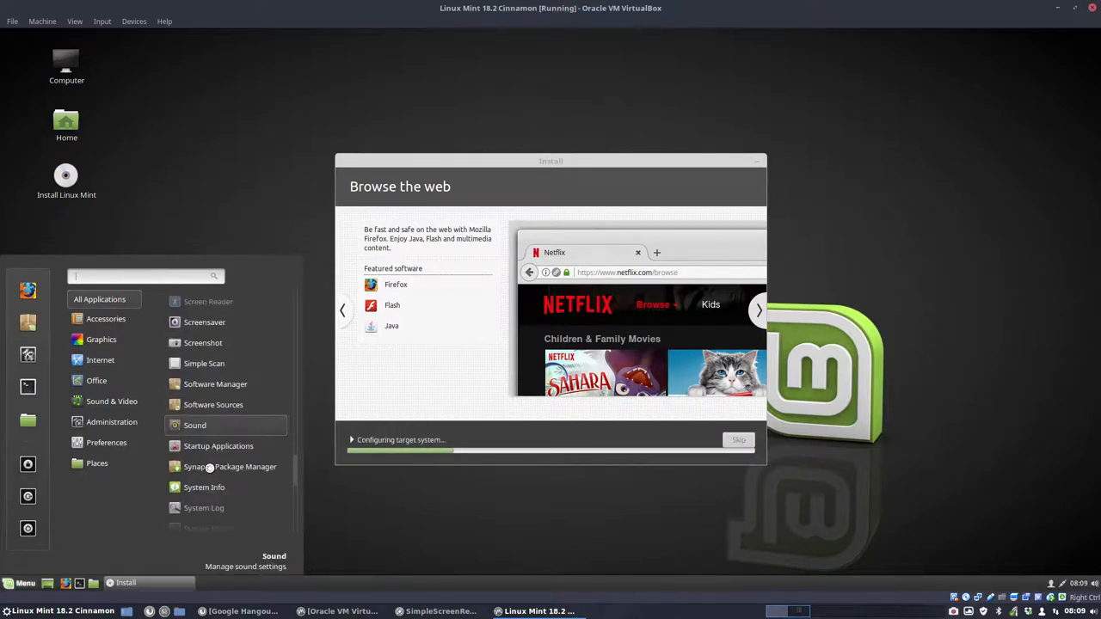
{"action": "scroll", "scroll_direction": "down", "scroll_amount": 3}
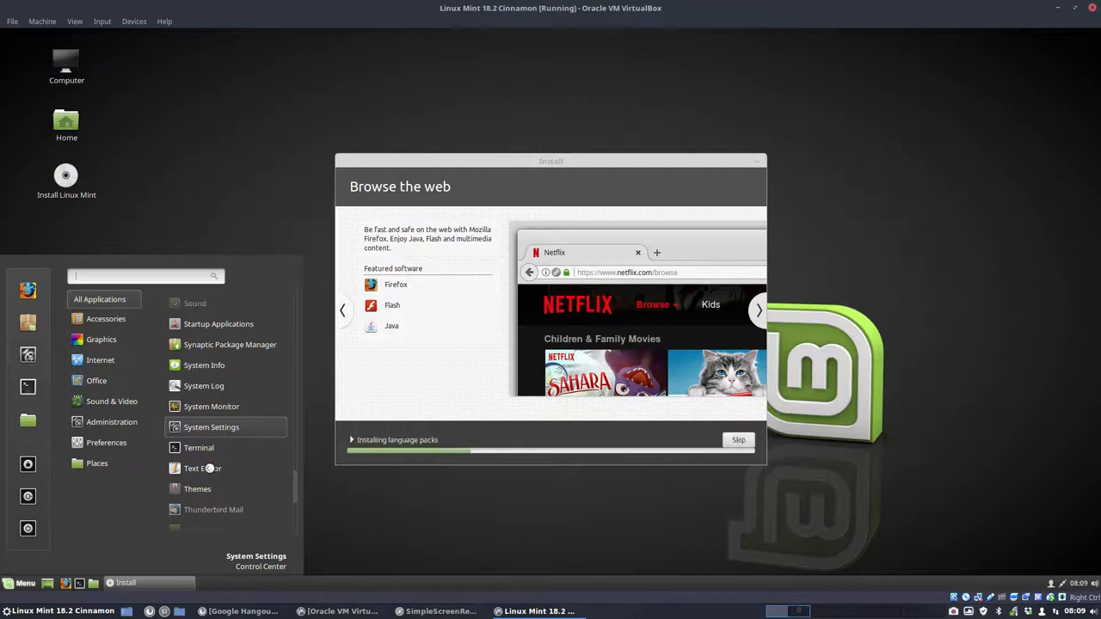
{"action": "scroll", "scroll_direction": "down", "scroll_amount": 3}
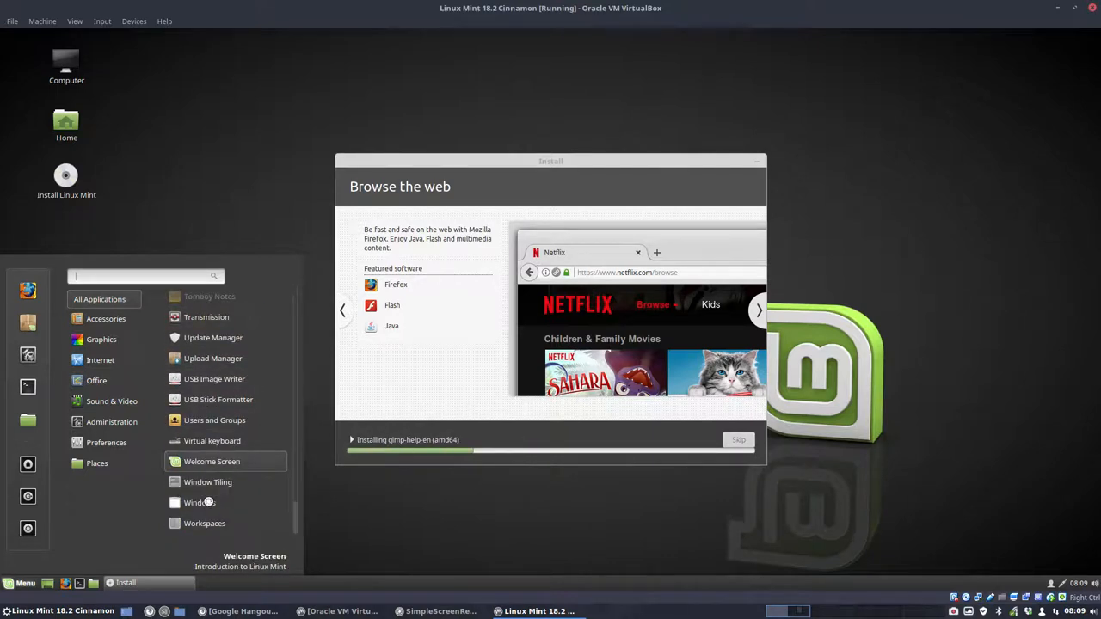
{"action": "mouse_move", "coordinate": [205, 523]}
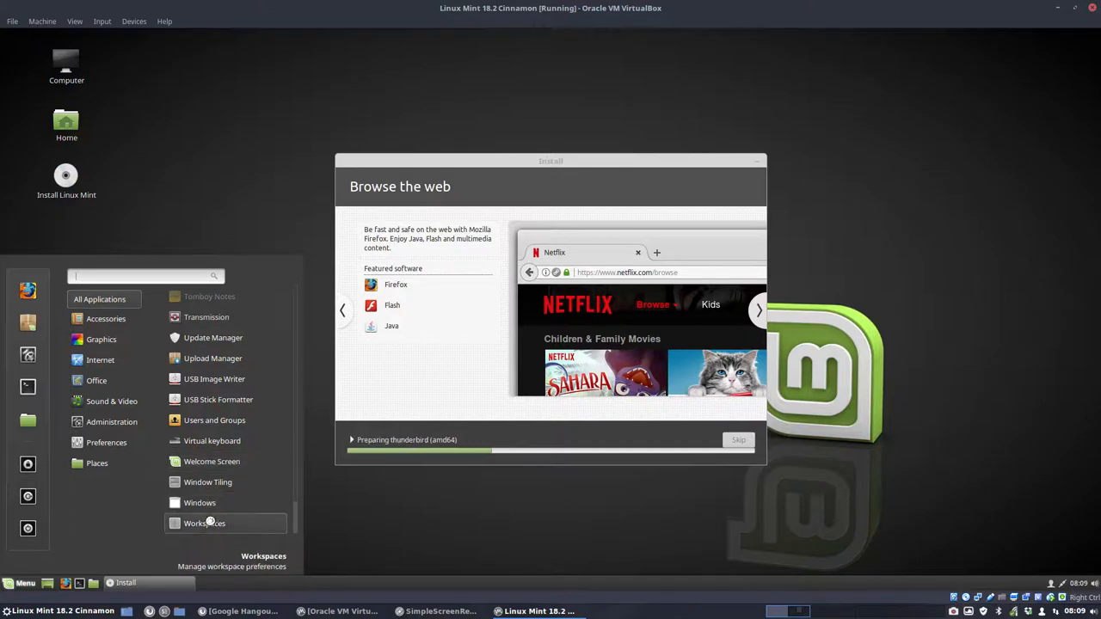
{"action": "scroll", "scroll_direction": "down", "scroll_amount": 3}
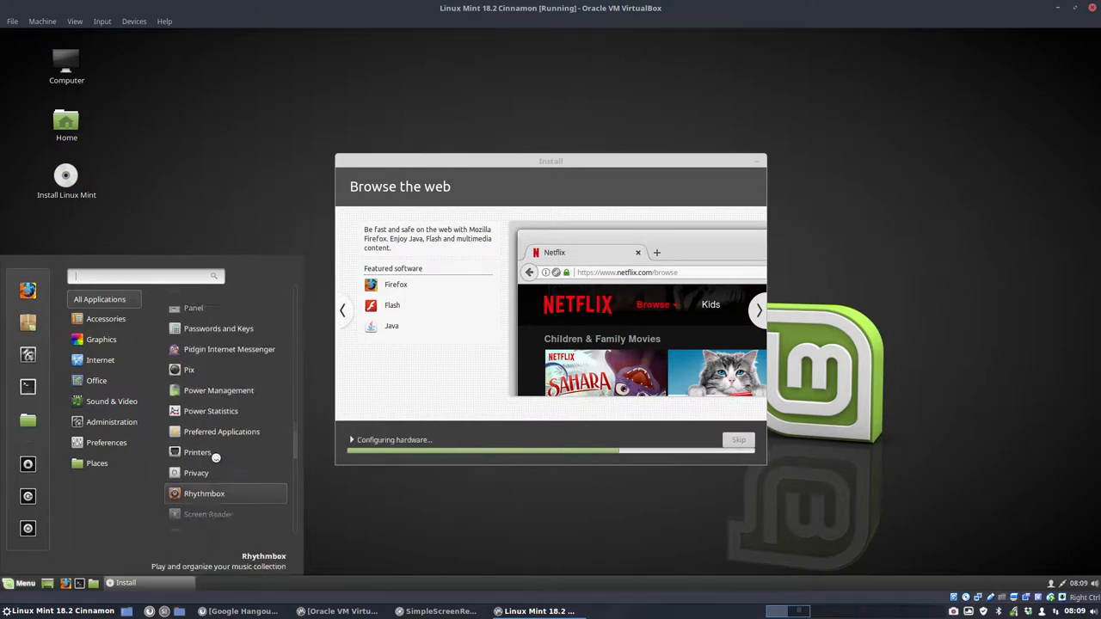
{"action": "scroll", "scroll_direction": "up", "scroll_amount": 3}
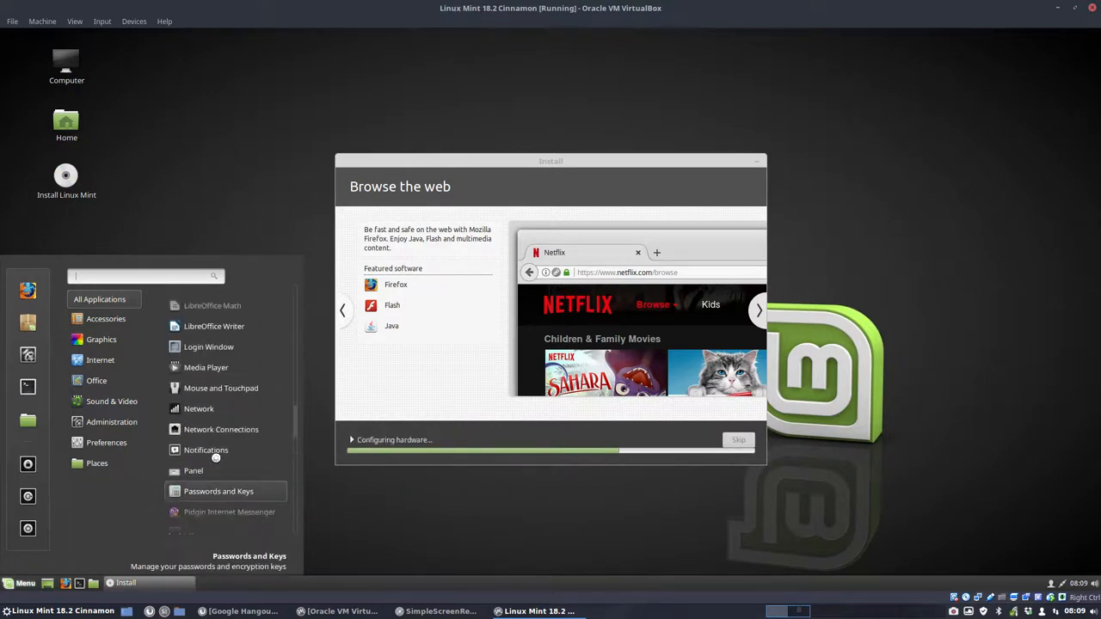
{"action": "scroll", "scroll_direction": "down", "scroll_amount": 3}
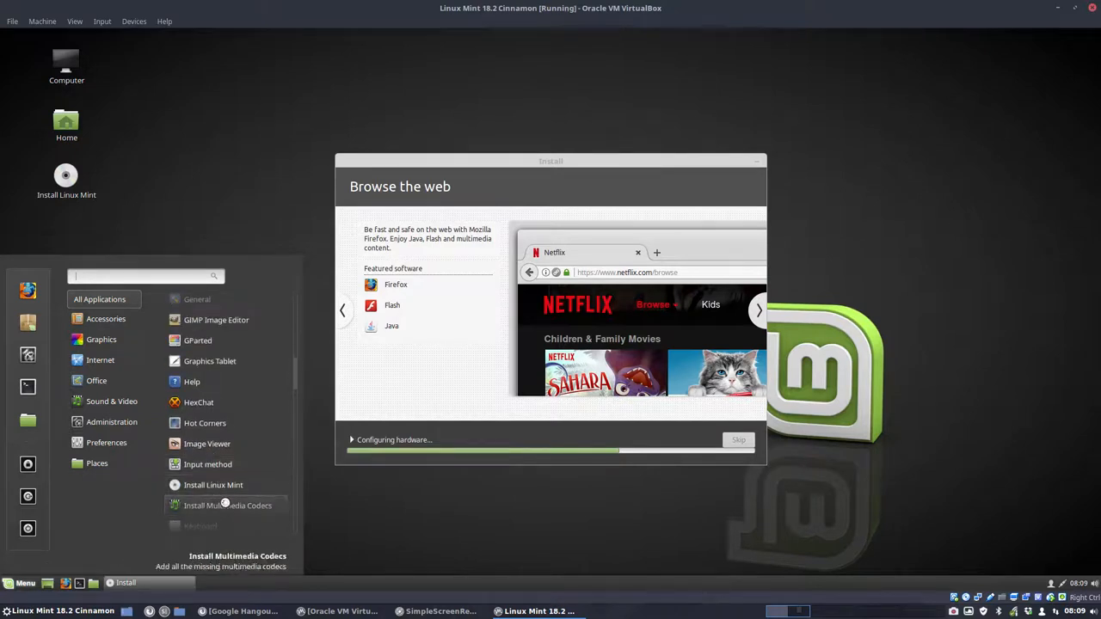
{"action": "scroll", "scroll_direction": "up", "scroll_amount": 3}
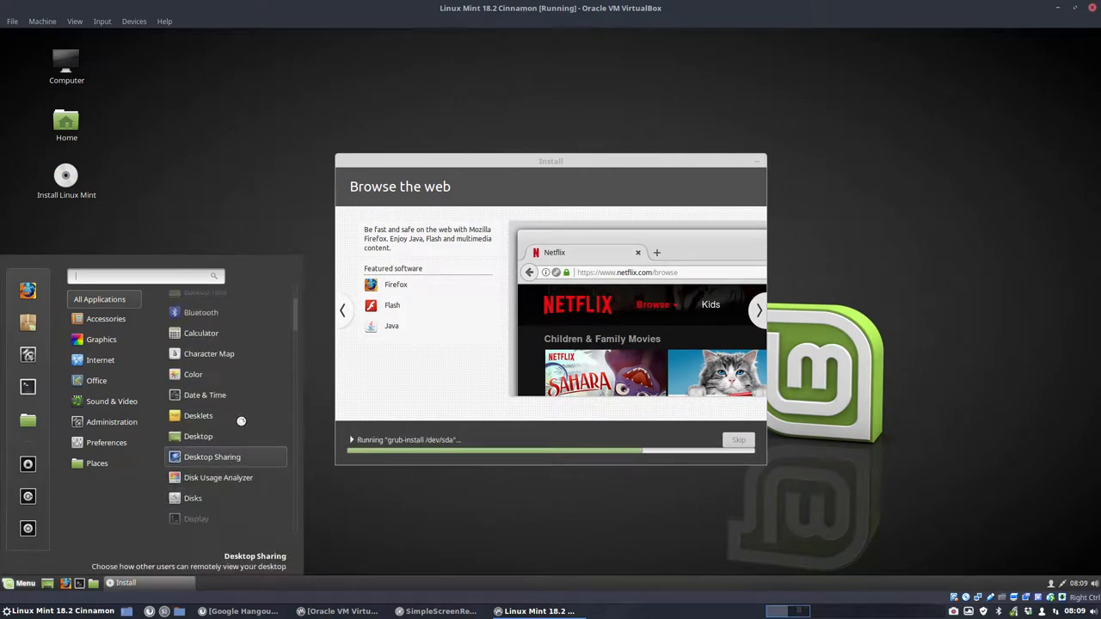
{"action": "scroll", "scroll_direction": "up", "scroll_amount": 3}
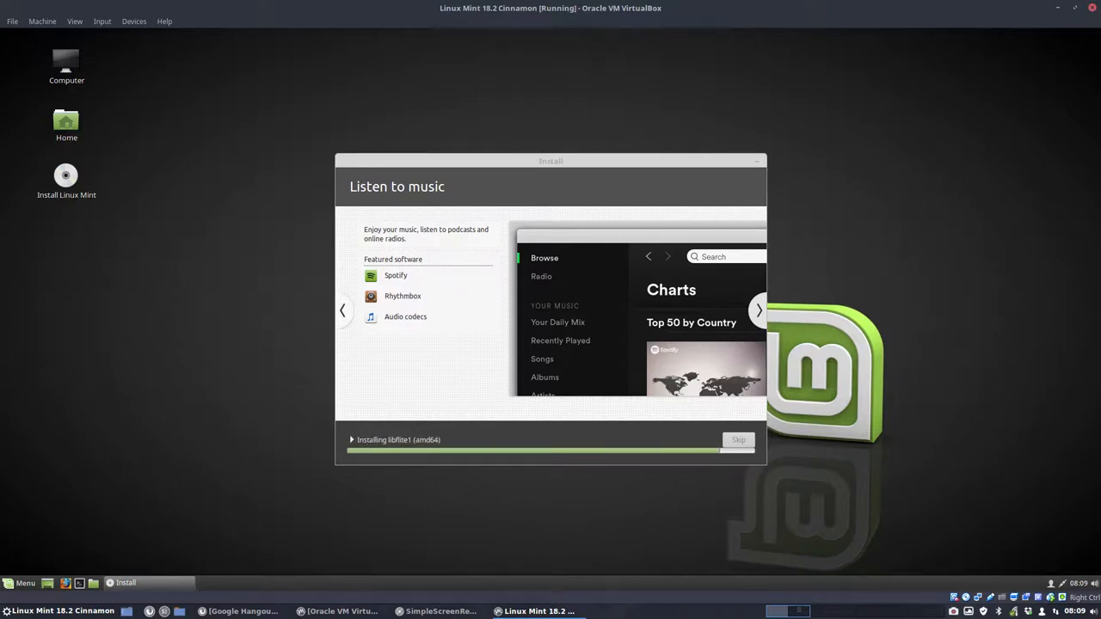
View and dismiss the VirtualBox About dialog, then choose Restart Now once installation completes.
{"action": "left_click", "coordinate": [165, 20]}
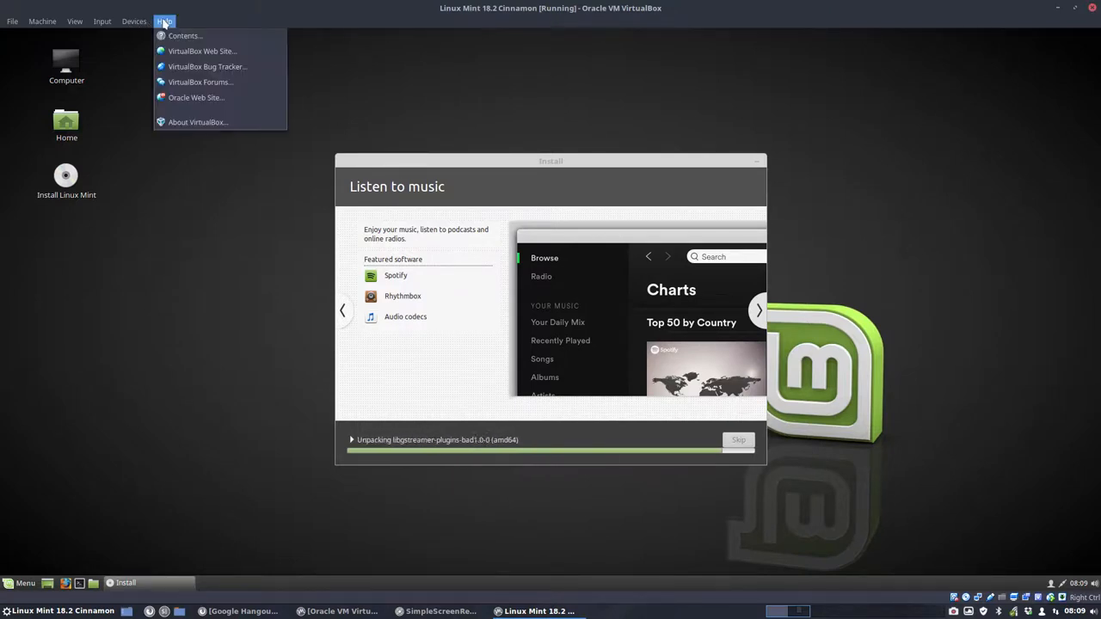
{"action": "left_click", "coordinate": [198, 121]}
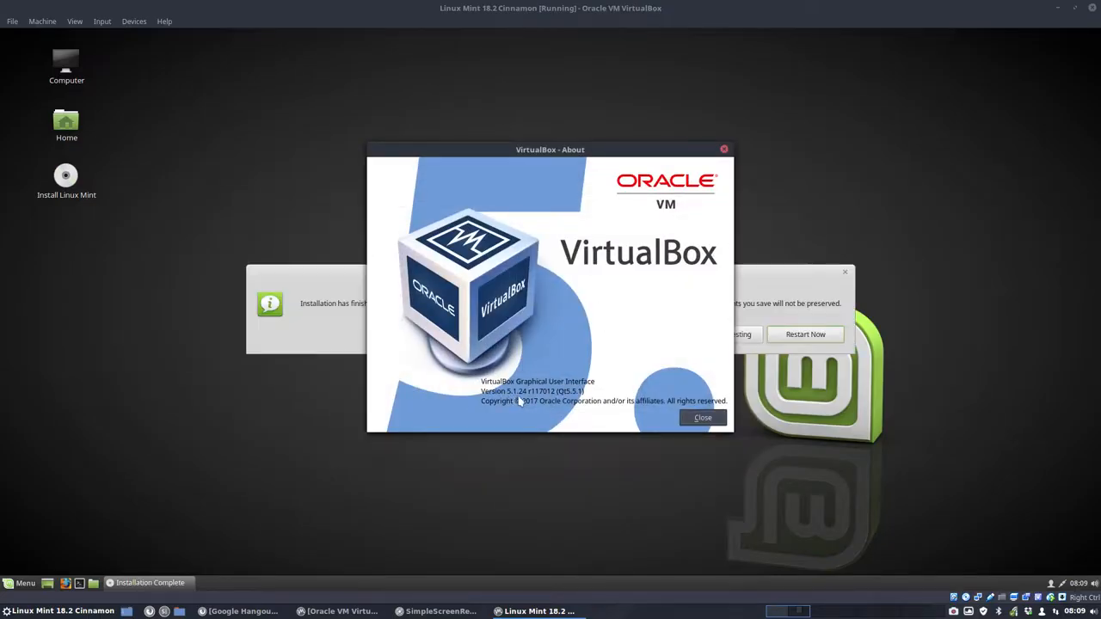
{"action": "left_click", "coordinate": [702, 418]}
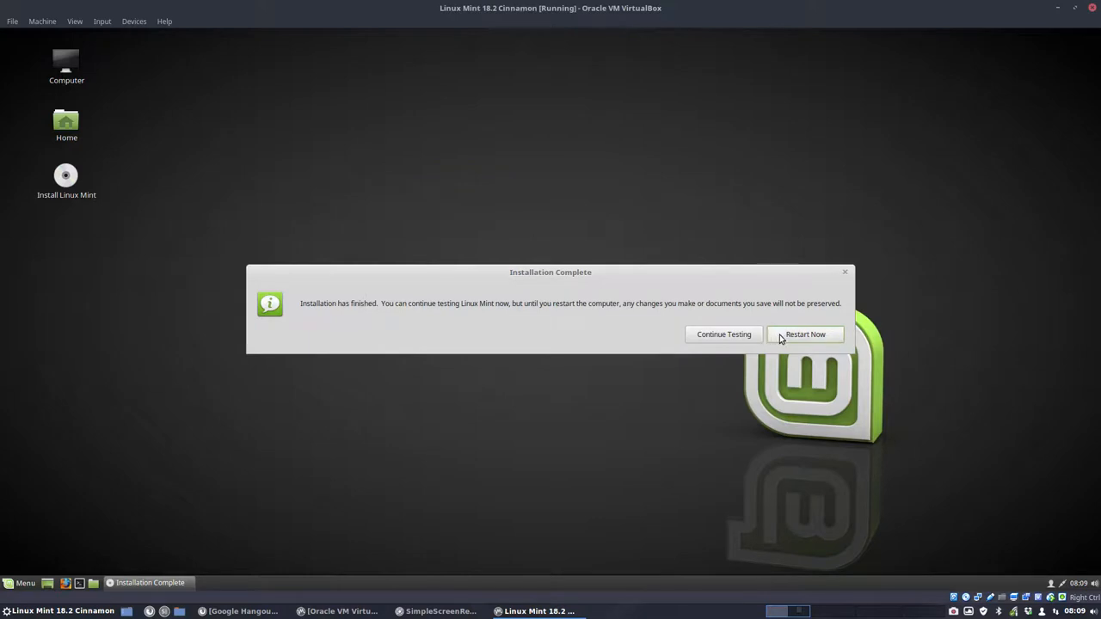
{"action": "left_click", "coordinate": [805, 333]}
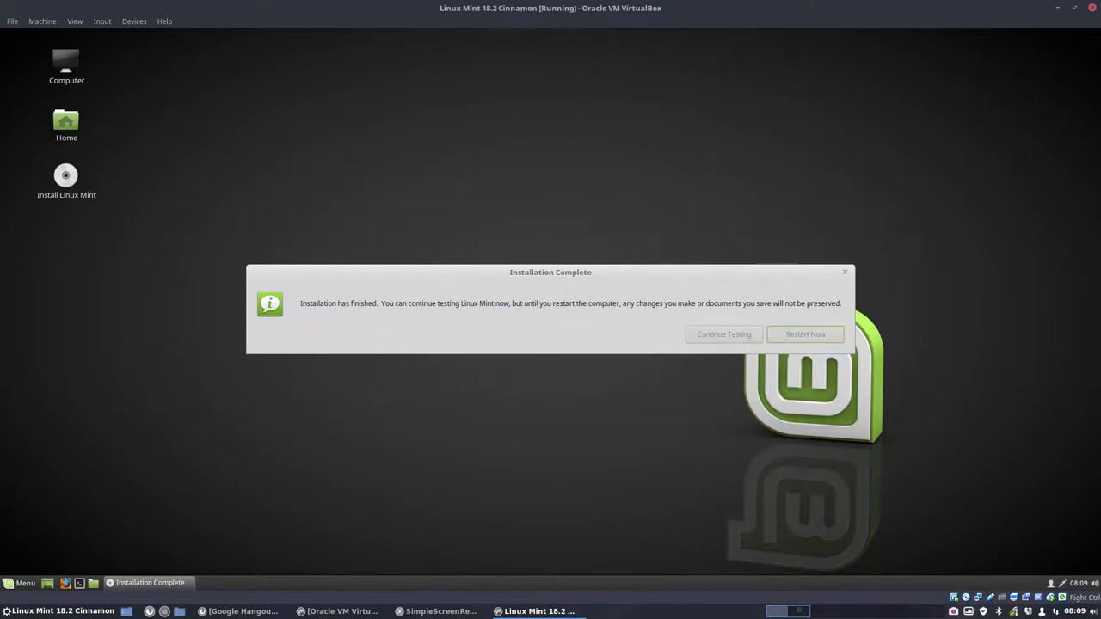
{"action": "left_click", "coordinate": [805, 334]}
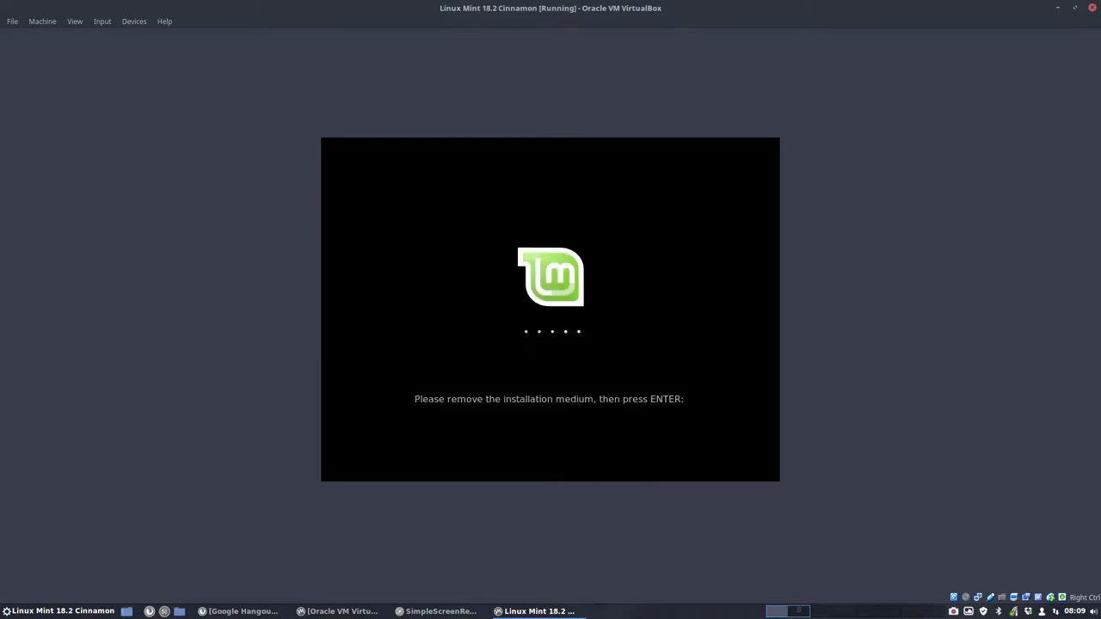
Boot past the remove-medium prompt, untick 'Show this dialog at startup' and close the welcome screen.
{"action": "key", "text": "Return"}
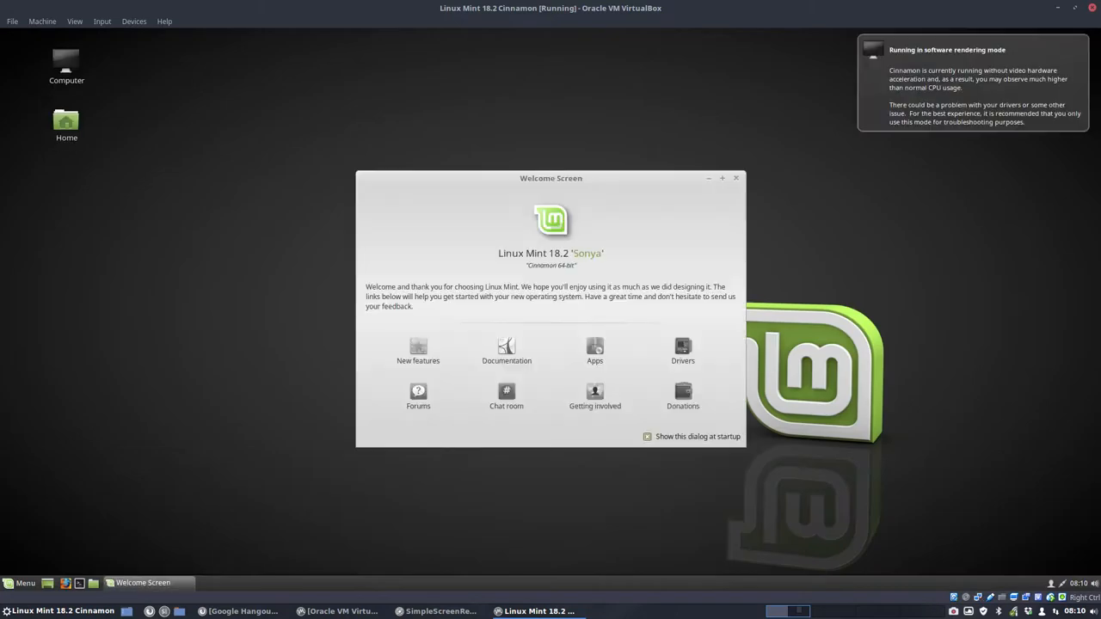
{"action": "left_click", "coordinate": [647, 437]}
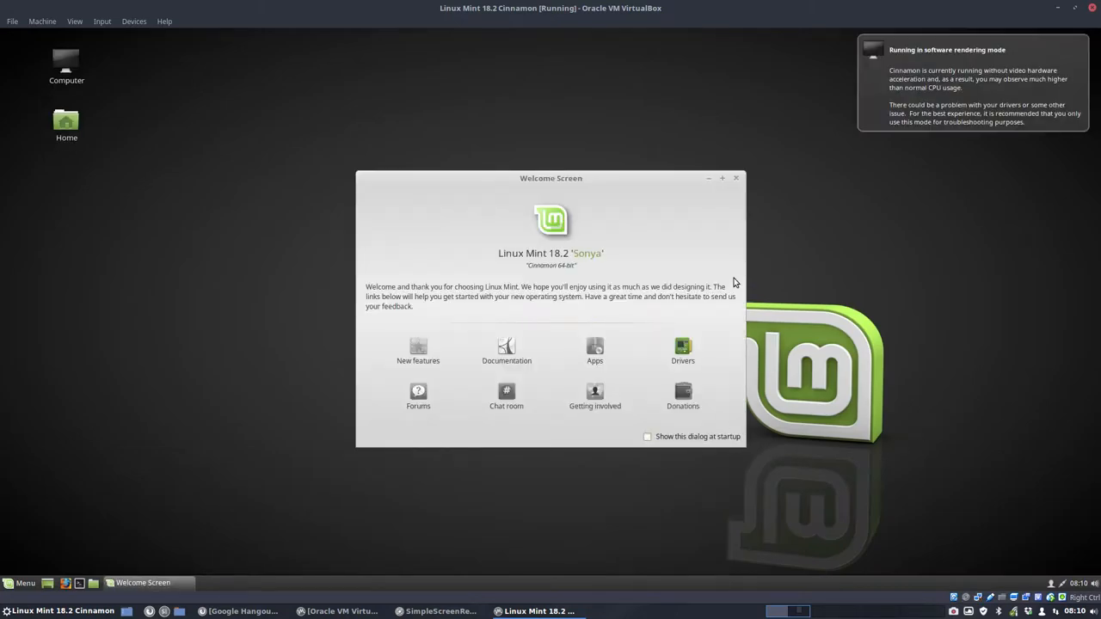
{"action": "left_click", "coordinate": [736, 177]}
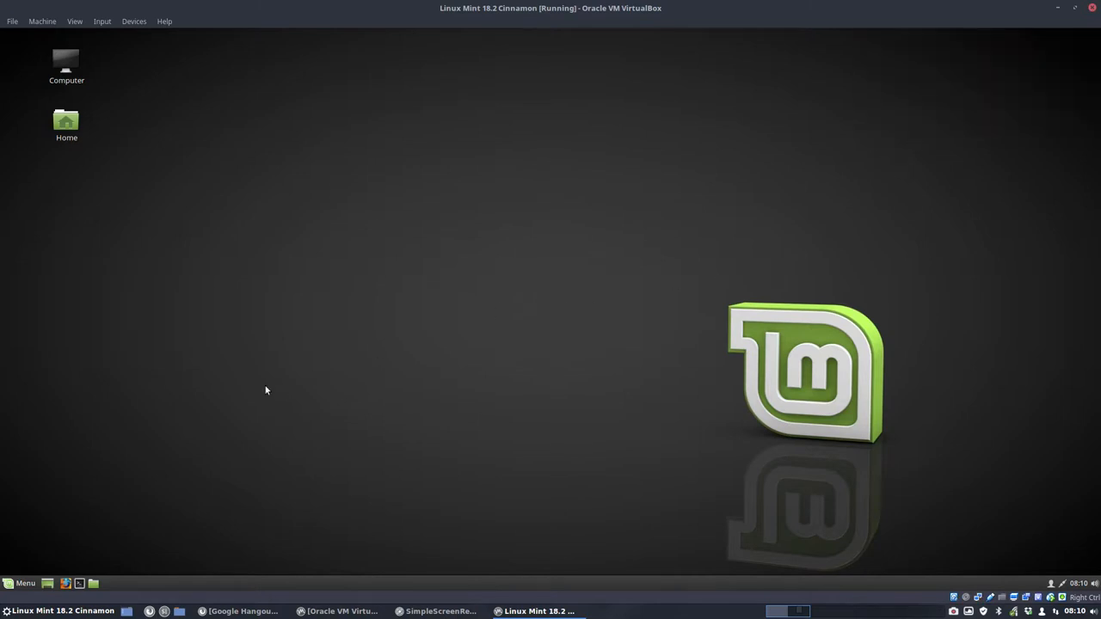
{"action": "mouse_move", "coordinate": [79, 45]}
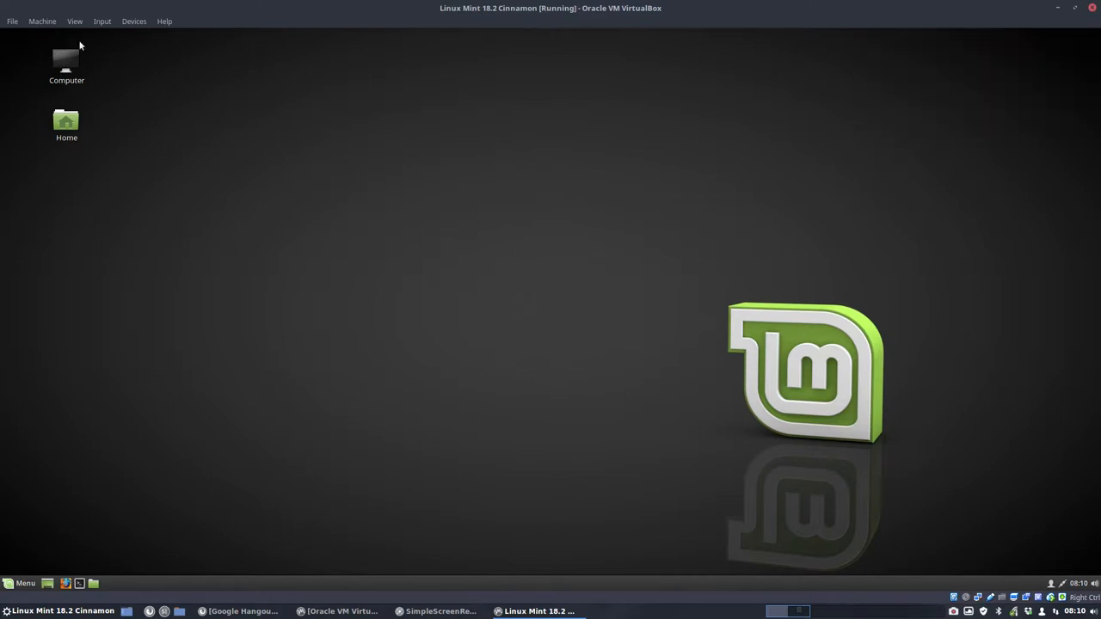
Resize Virtual Screen 1 to 1920x1080 via the View menu and show it full-screen.
{"action": "left_click", "coordinate": [76, 21]}
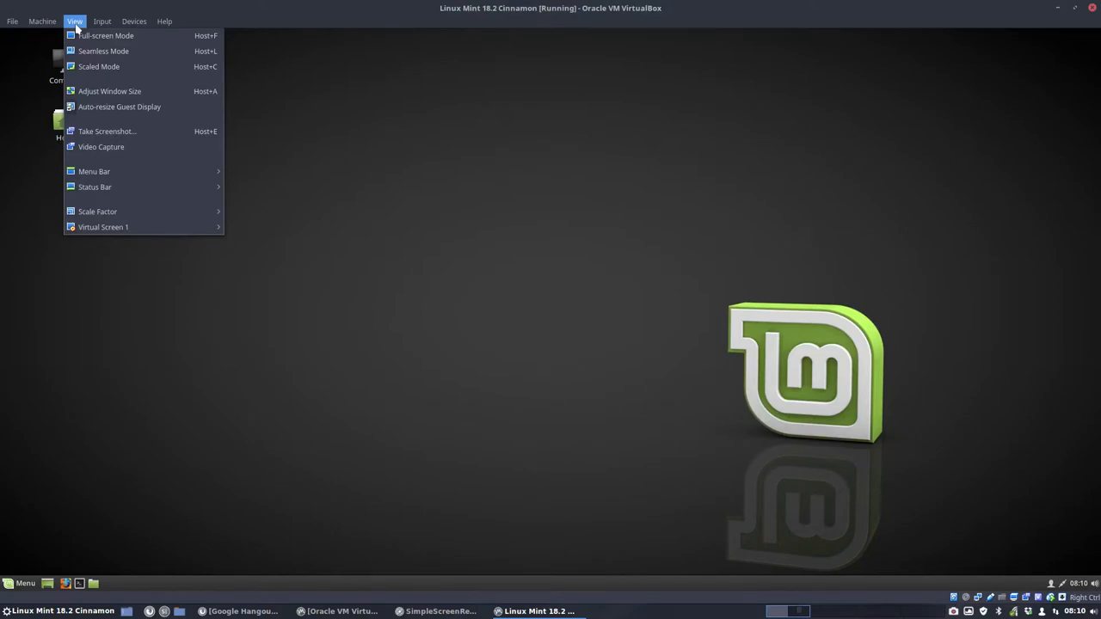
{"action": "mouse_move", "coordinate": [103, 52]}
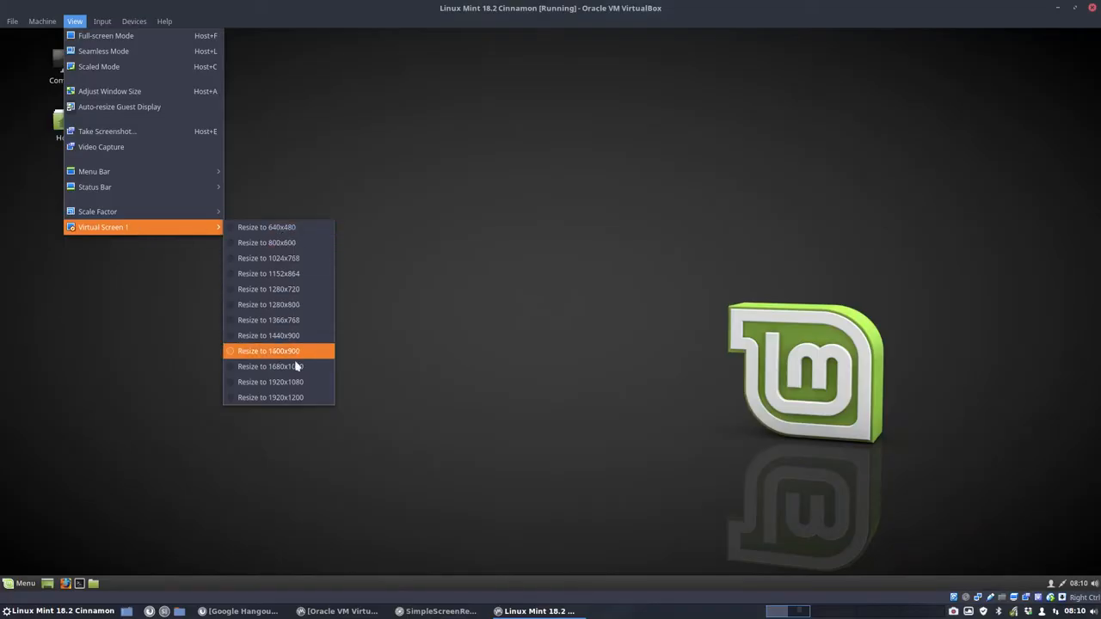
{"action": "mouse_move", "coordinate": [270, 381]}
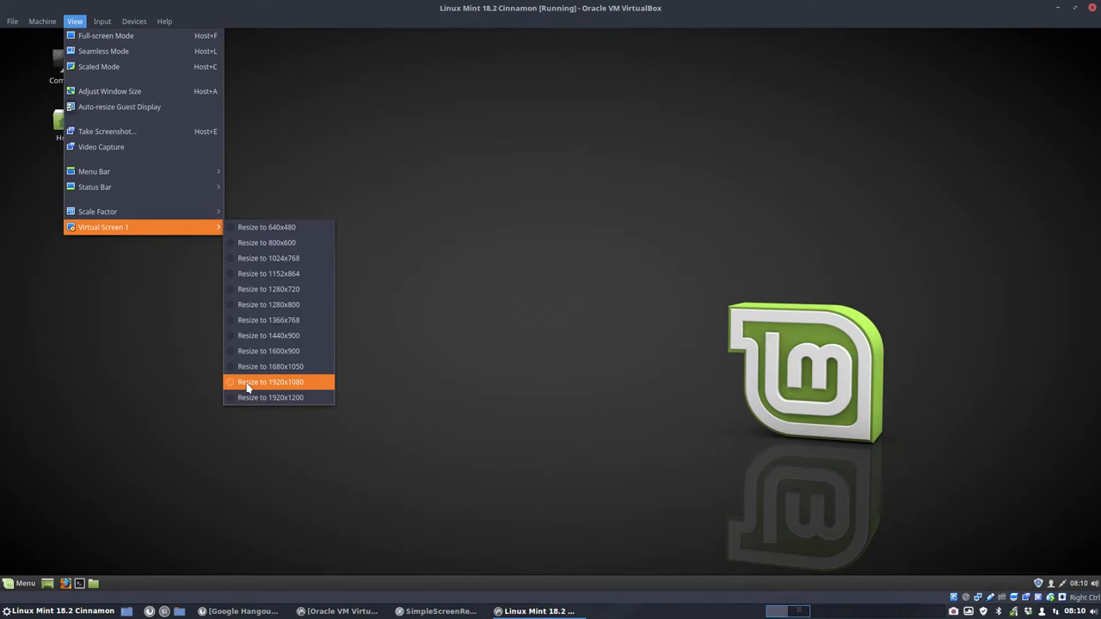
{"action": "mouse_move", "coordinate": [234, 387]}
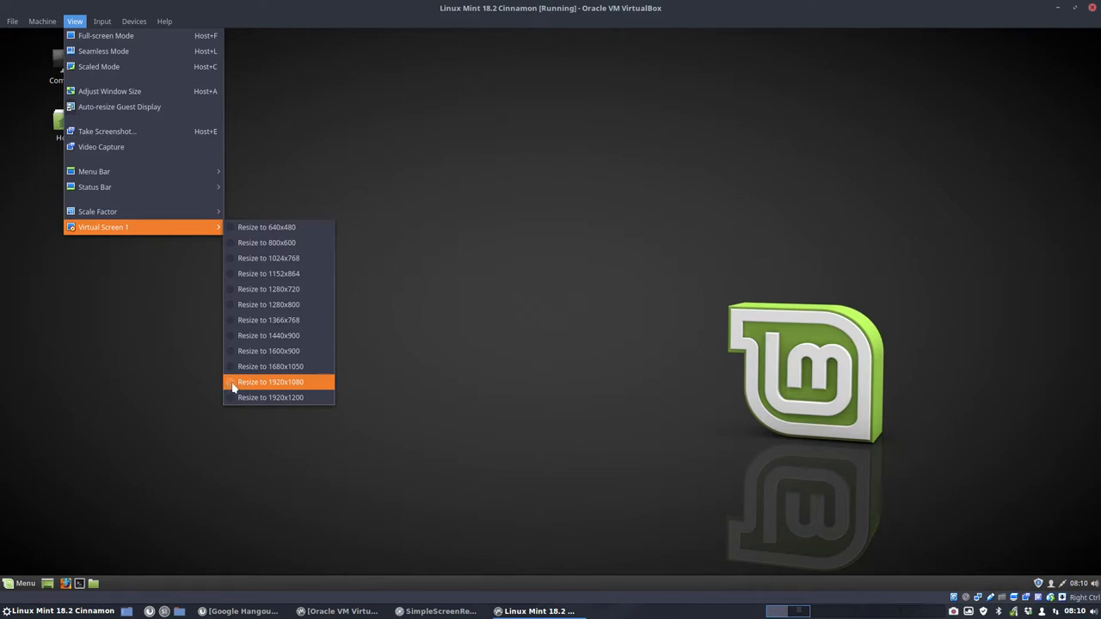
{"action": "left_click", "coordinate": [270, 382]}
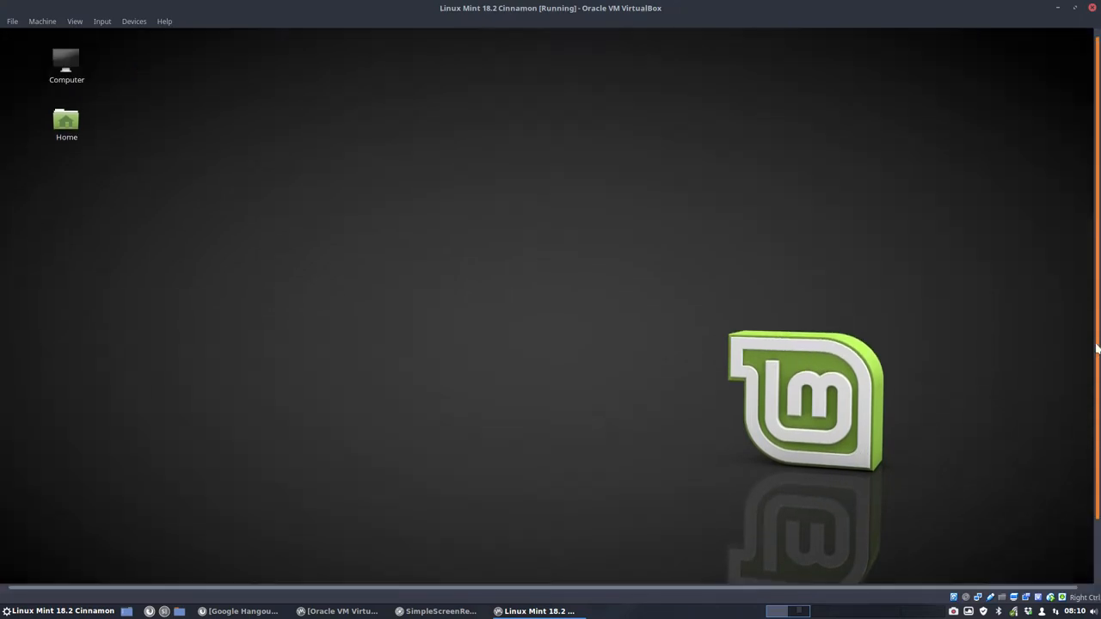
{"action": "mouse_move", "coordinate": [444, 347]}
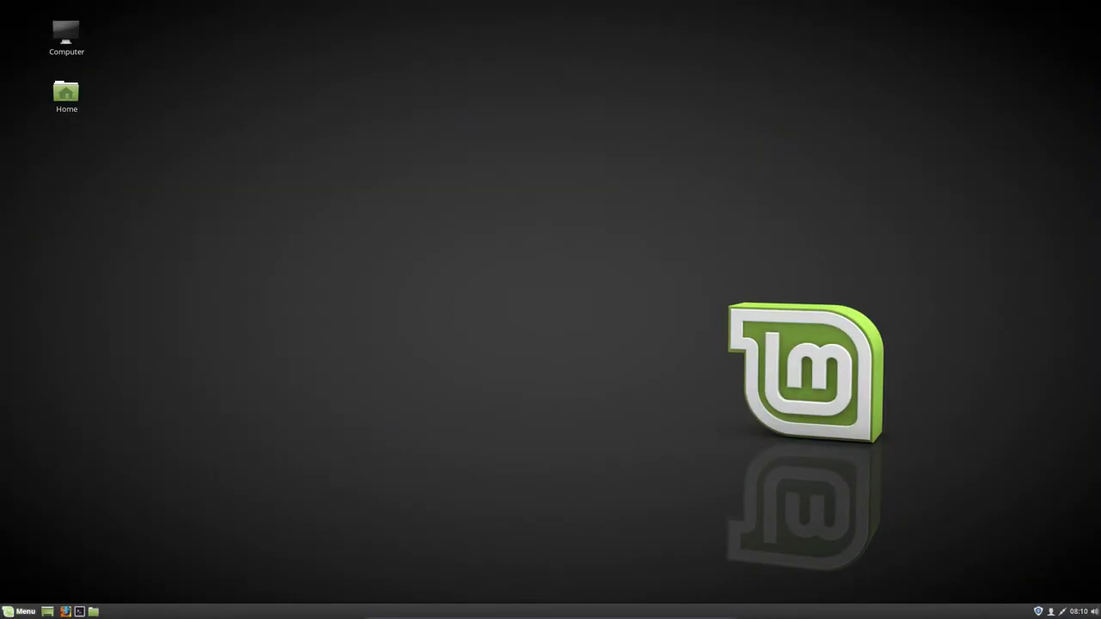
{"action": "mouse_move", "coordinate": [686, 208]}
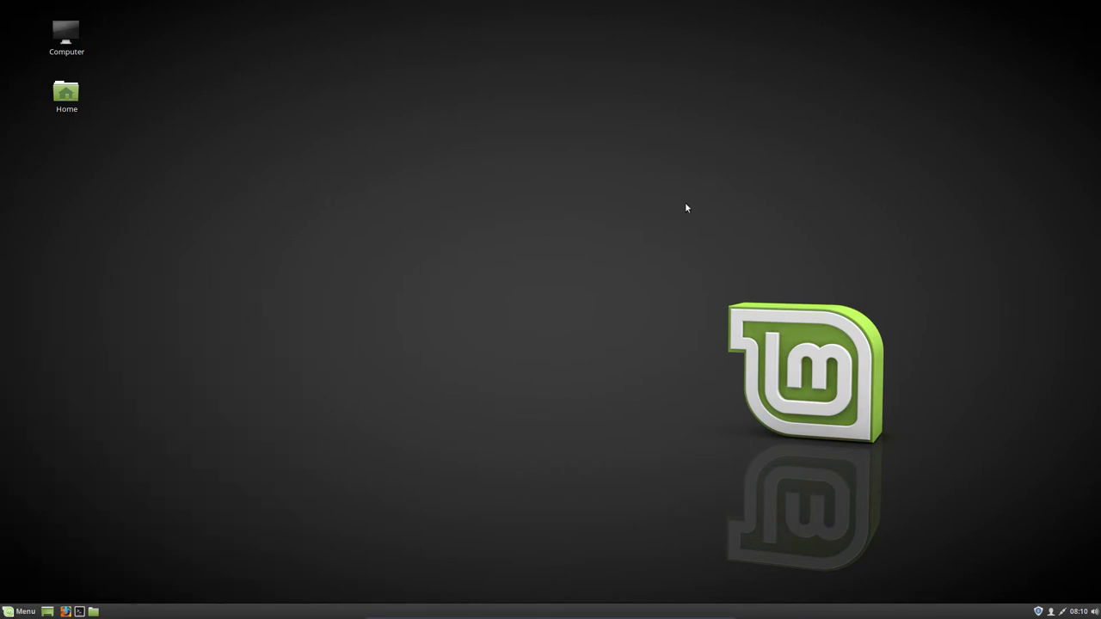
{"action": "mouse_move", "coordinate": [857, 296]}
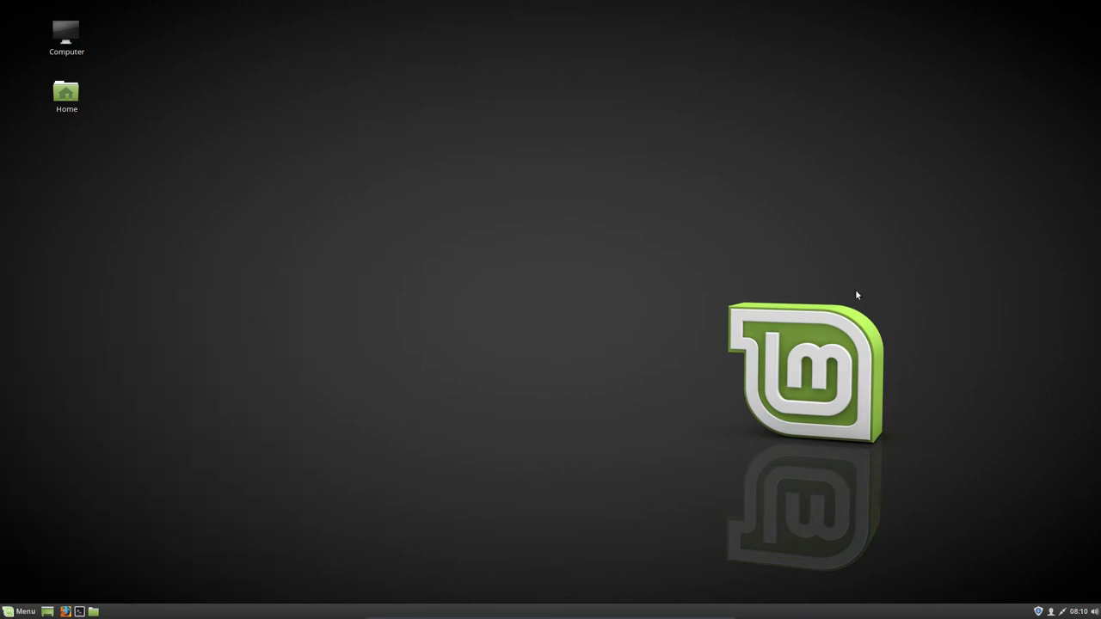